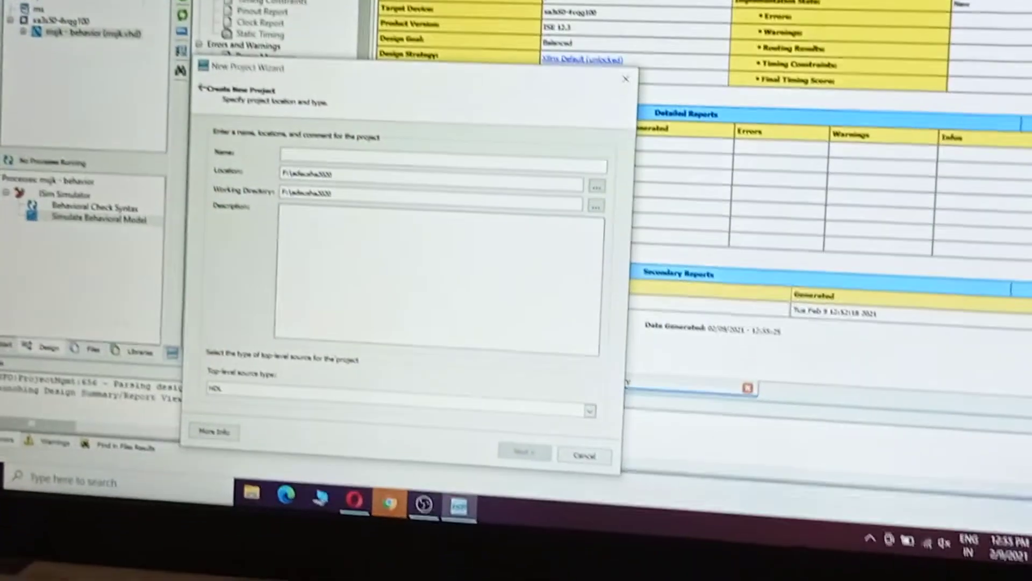
# Step: Create project msjkff keeping Spartan3 XA3S50 VQG100, XST, ISim and VHDL settings
pyautogui.write('ms')
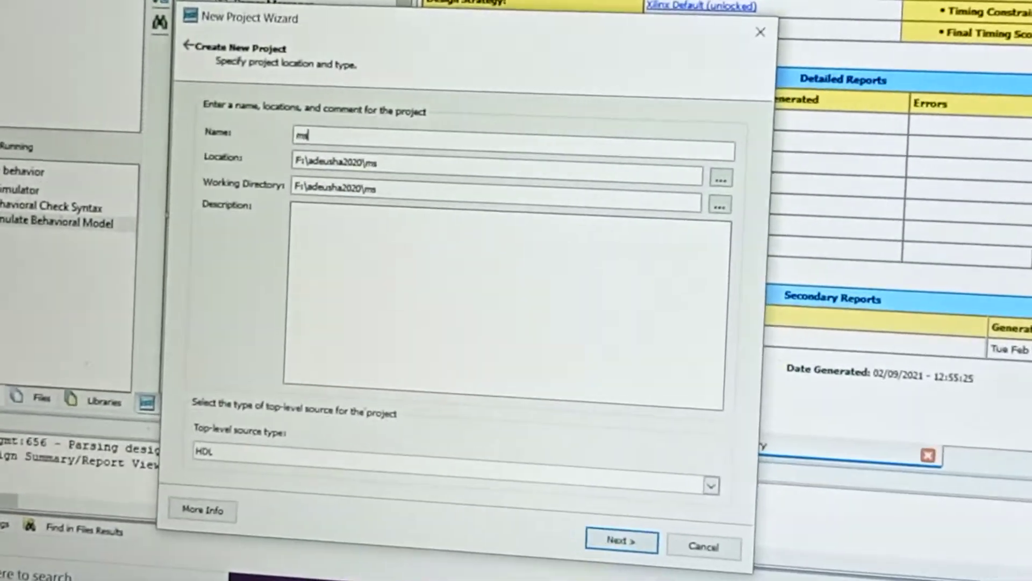
pyautogui.write('jk')
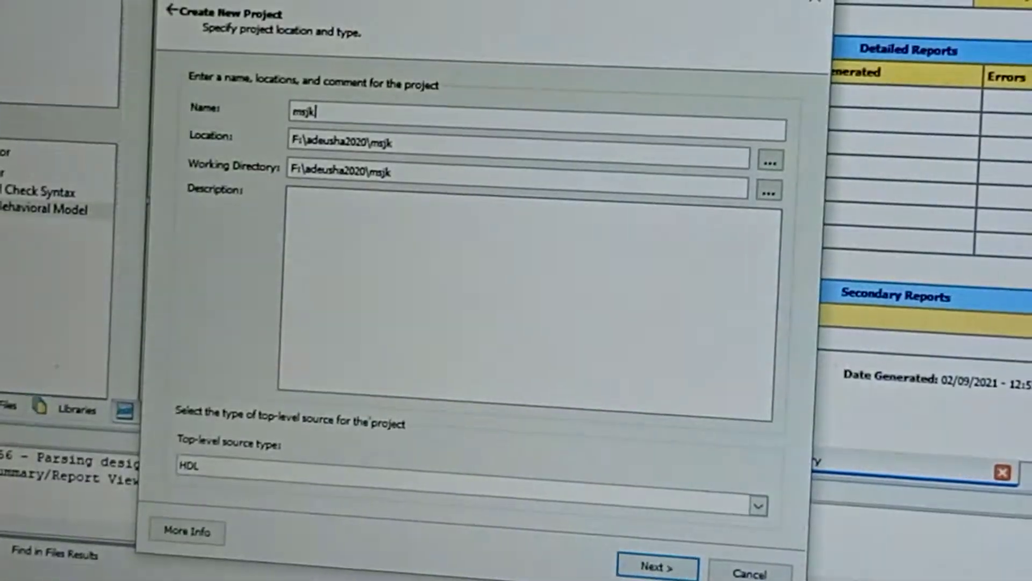
pyautogui.write('ff')
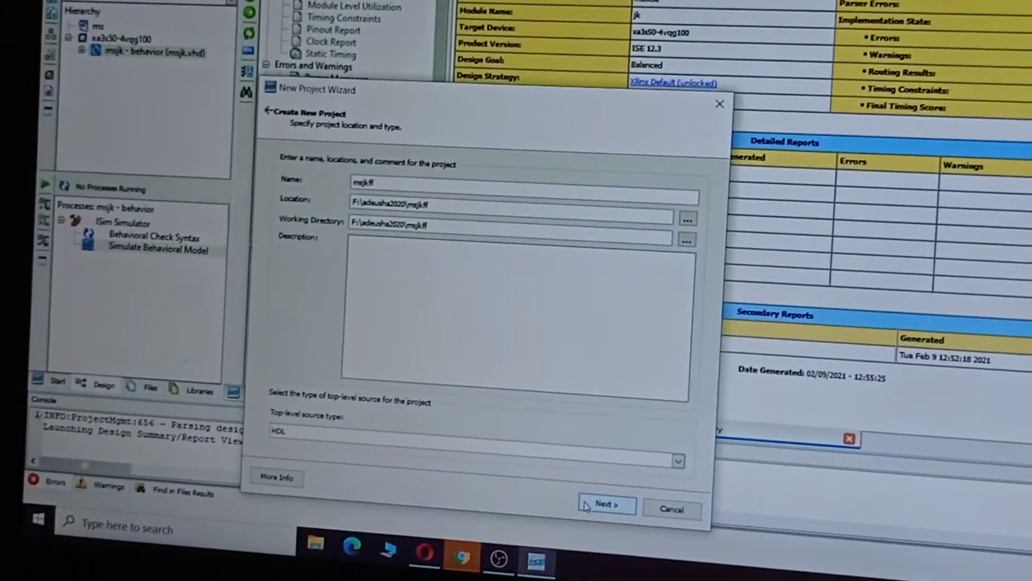
pyautogui.click(604, 504)
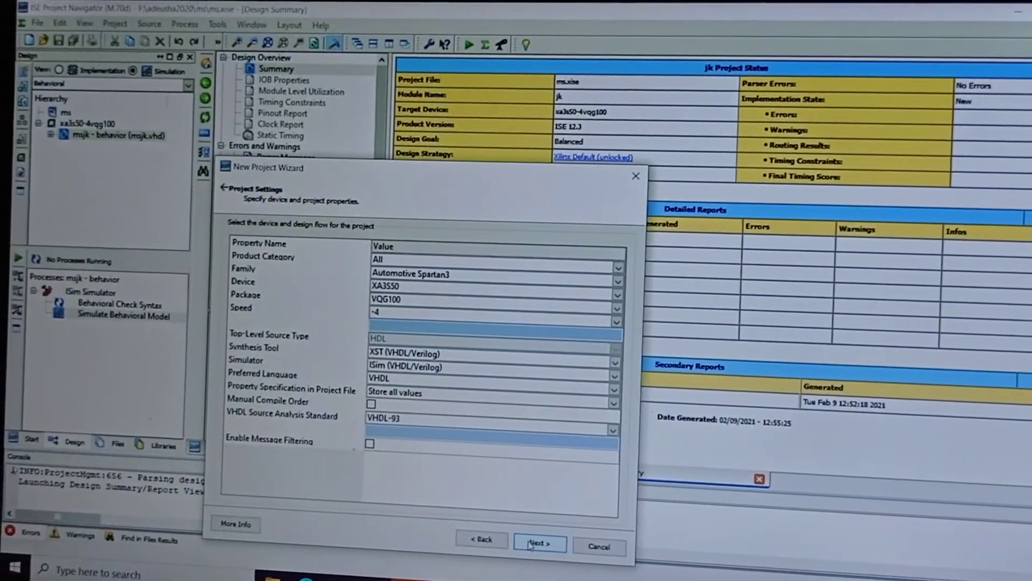
pyautogui.click(538, 543)
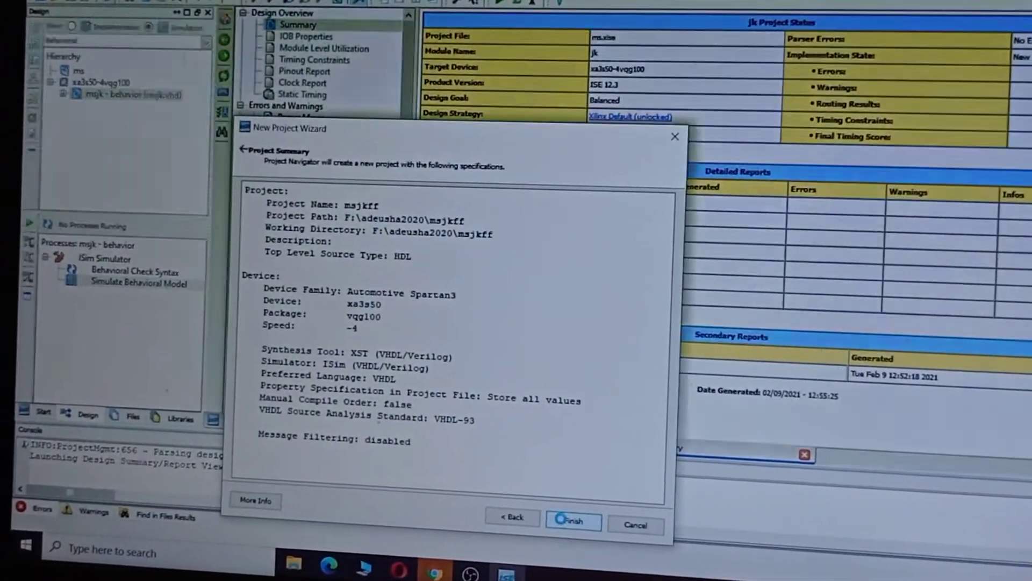
pyautogui.click(572, 521)
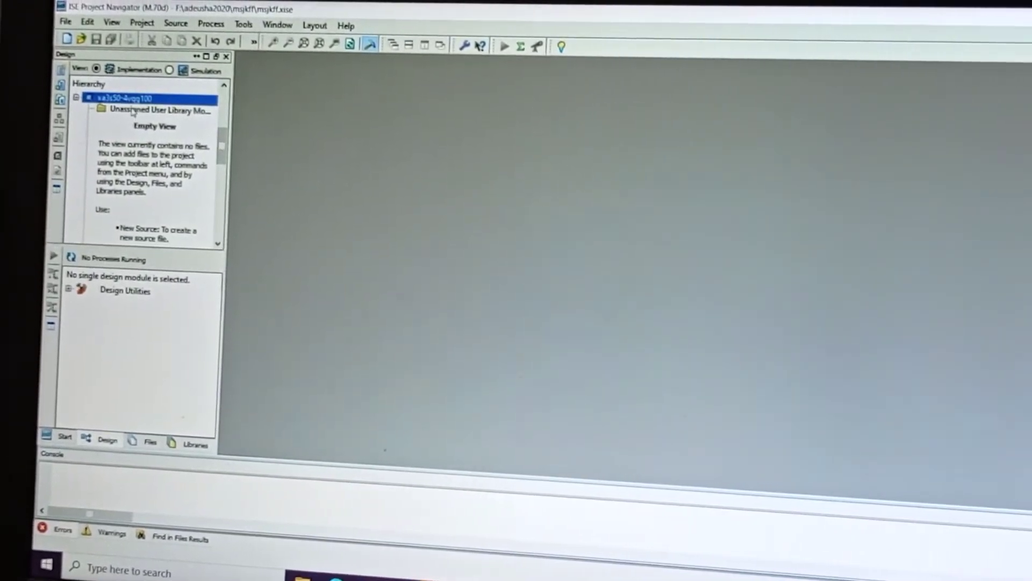
# Step: Add a new VHDL Module source named msjk and continue to its port definition
pyautogui.rightClick(118, 98)
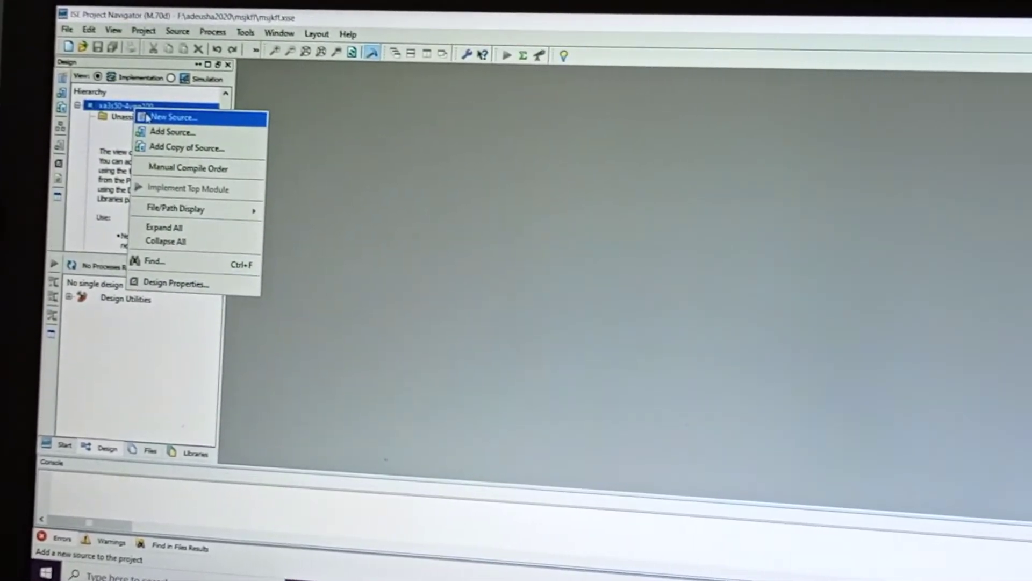
pyautogui.click(173, 116)
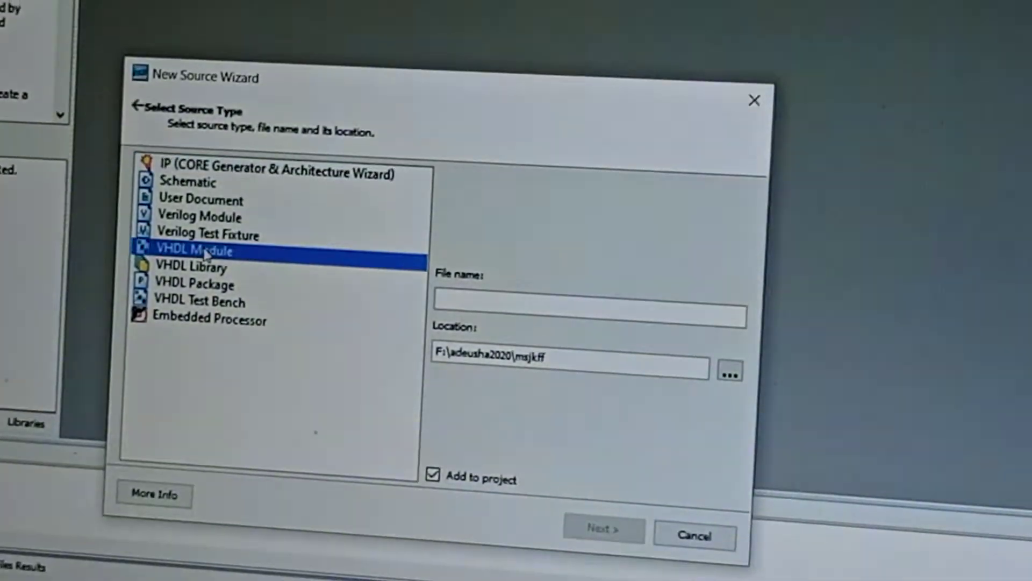
pyautogui.click(590, 303)
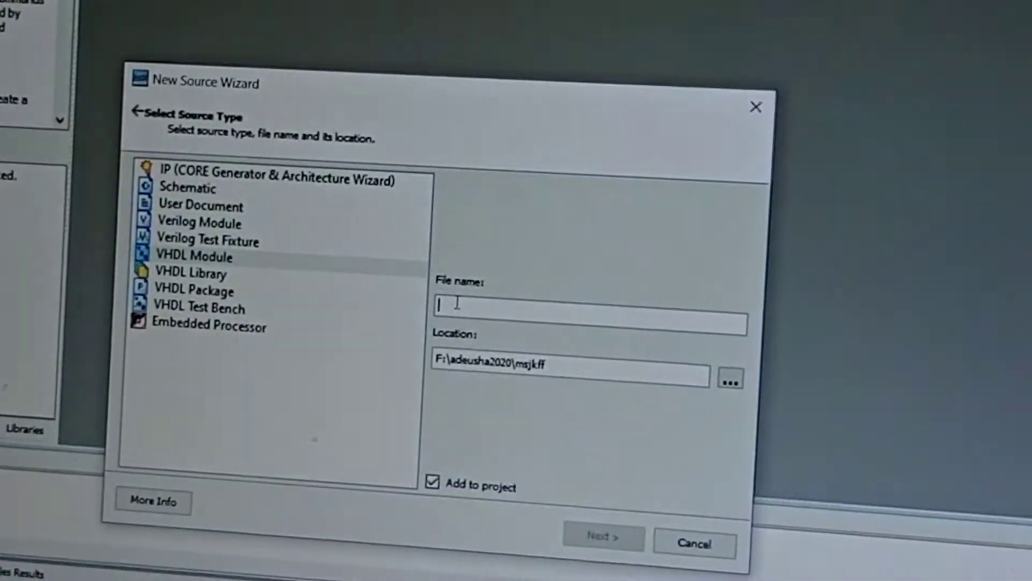
pyautogui.write('m')
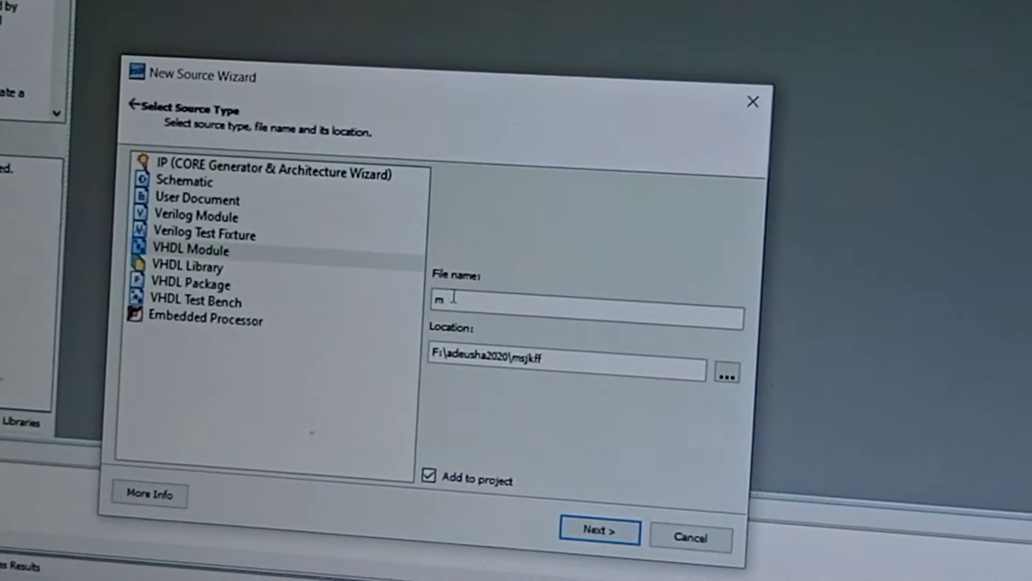
pyautogui.write('sjk')
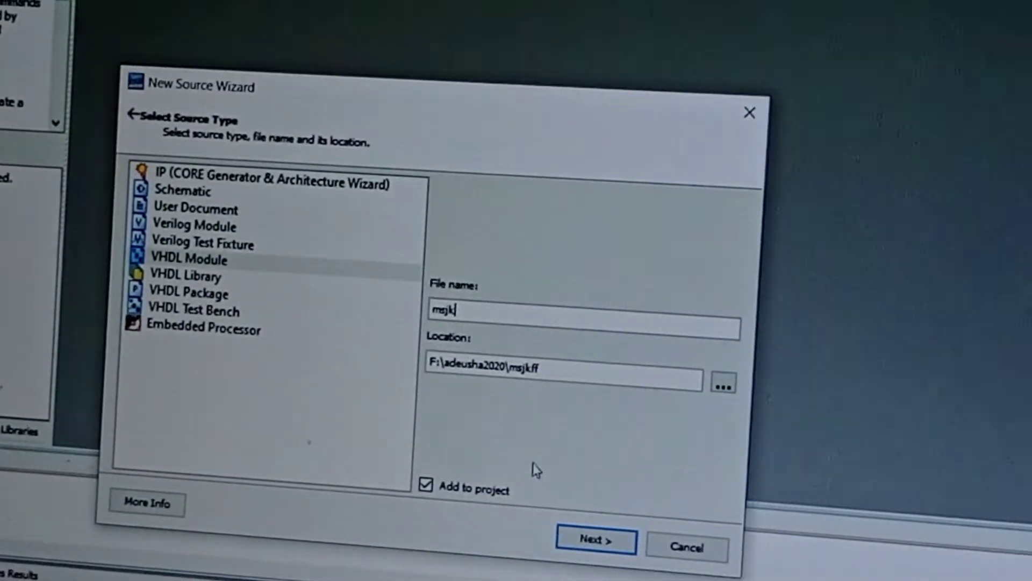
pyautogui.click(594, 540)
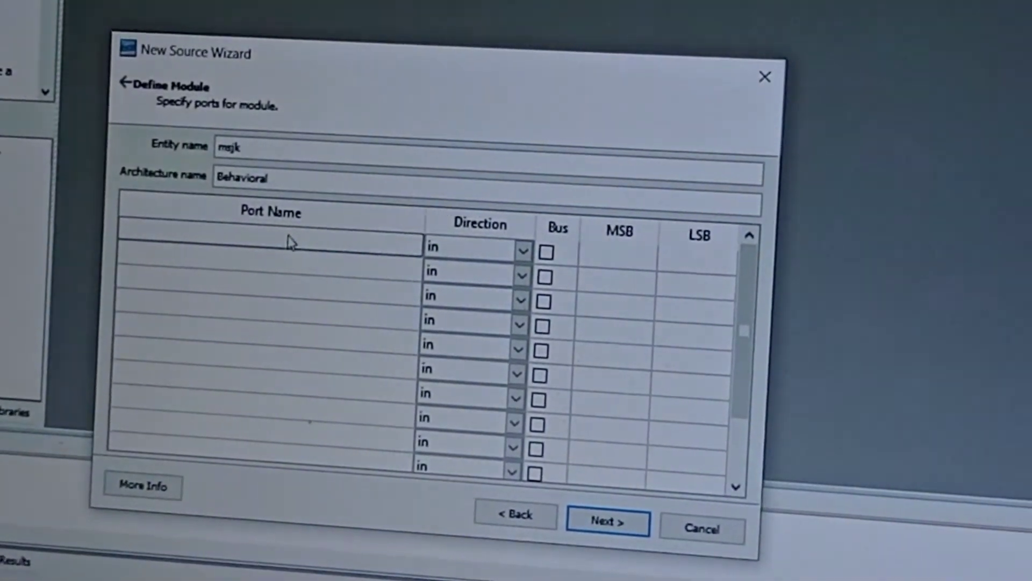
# Step: Define ports p,c,j,k,clk in, q,qbar out and 2-bit inout input, then finish the msjk module
pyautogui.write('p,c')
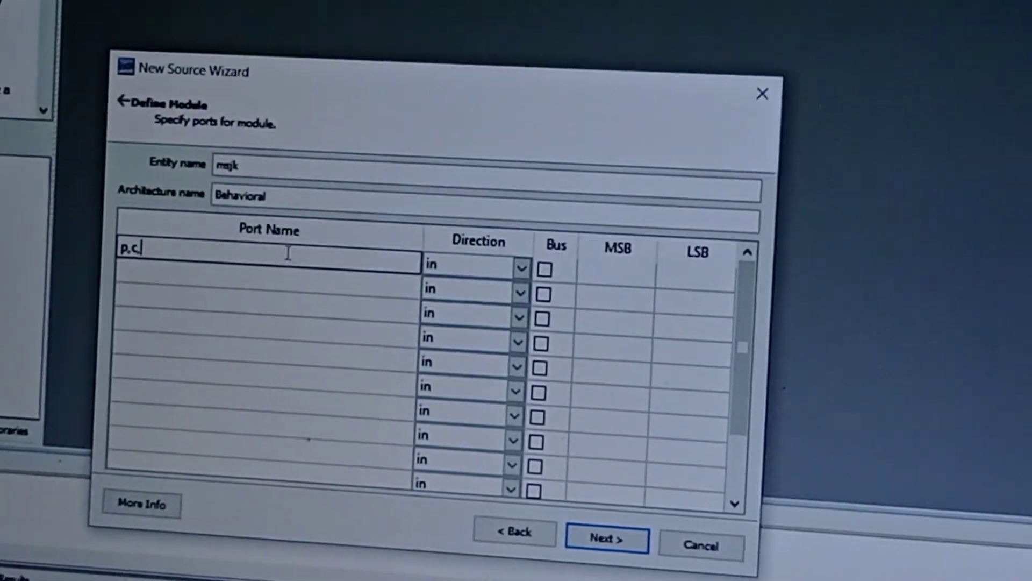
pyautogui.write('j,')
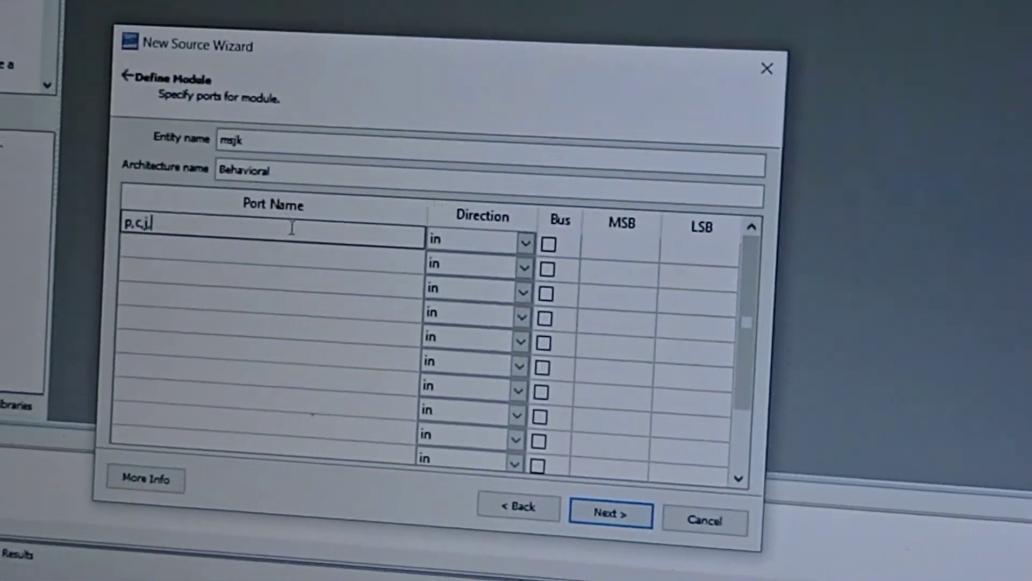
pyautogui.write('k,c')
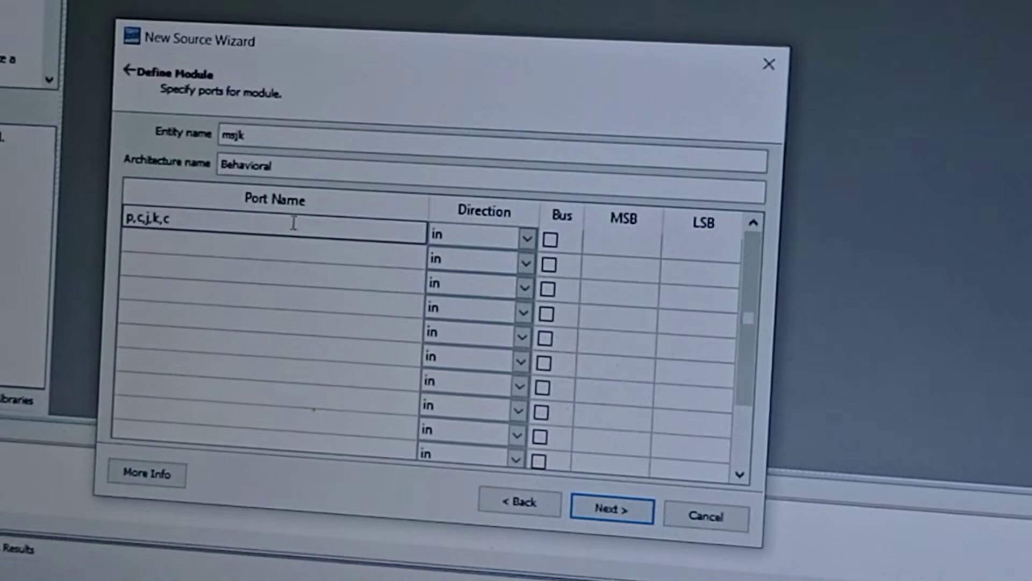
pyautogui.write('lk')
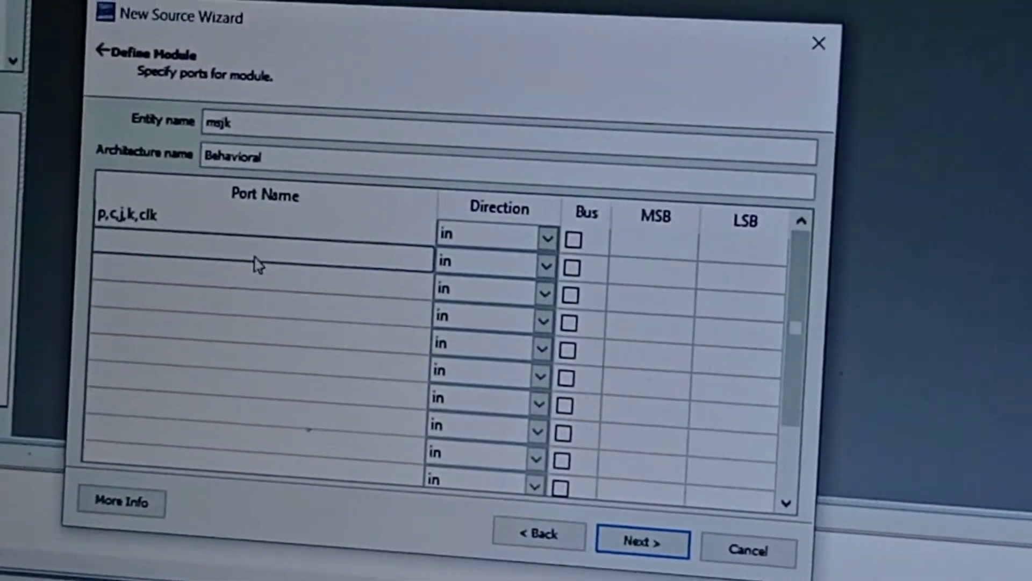
pyautogui.write('q,q')
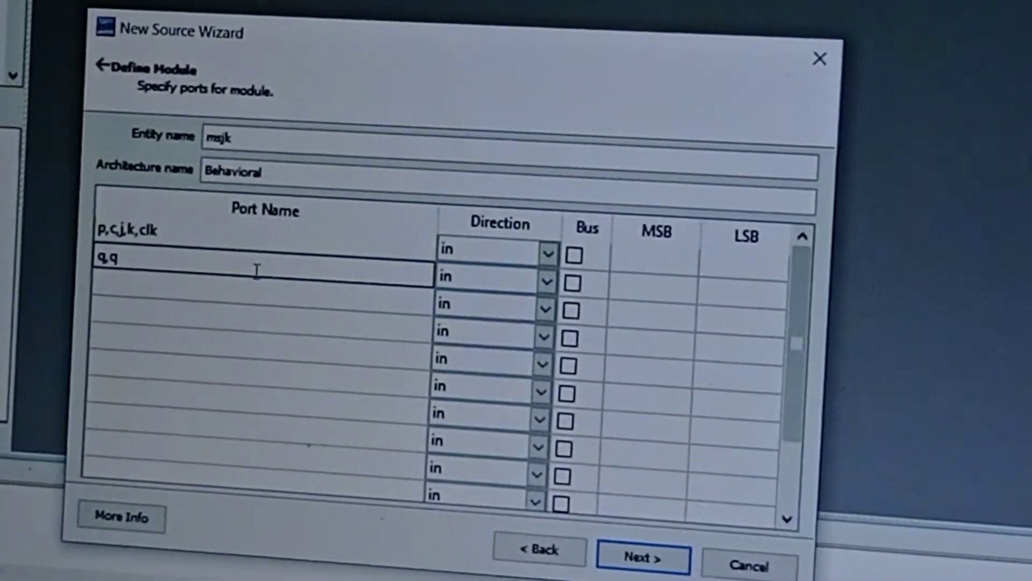
pyautogui.write('b')
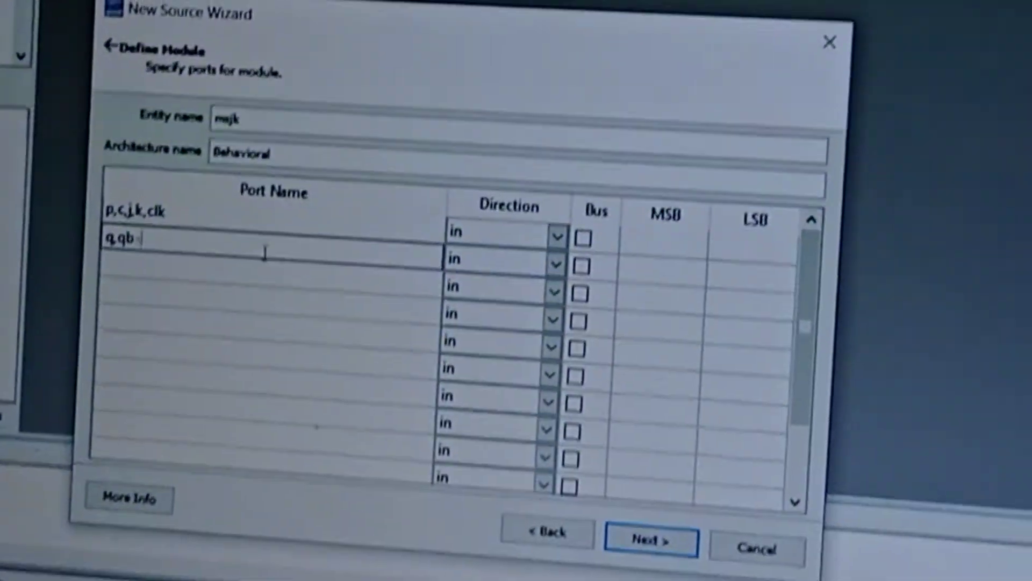
pyautogui.write('ar')
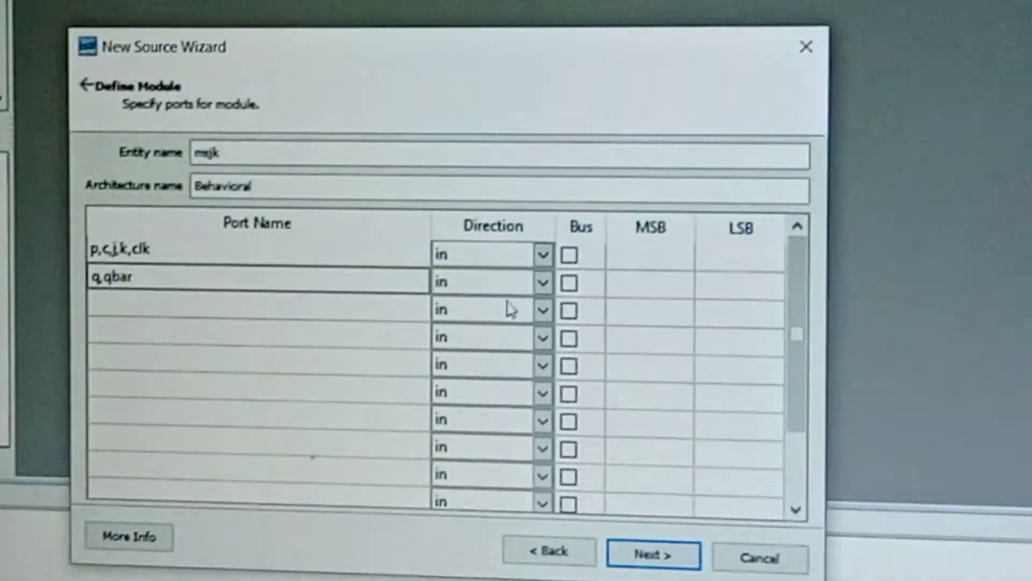
pyautogui.click(544, 283)
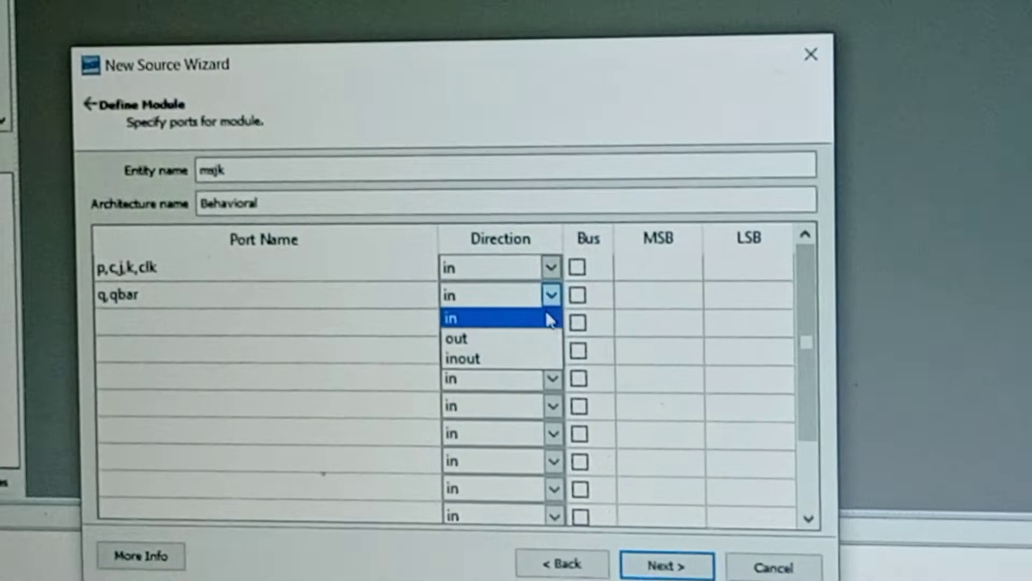
pyautogui.click(454, 338)
pyautogui.write('1')
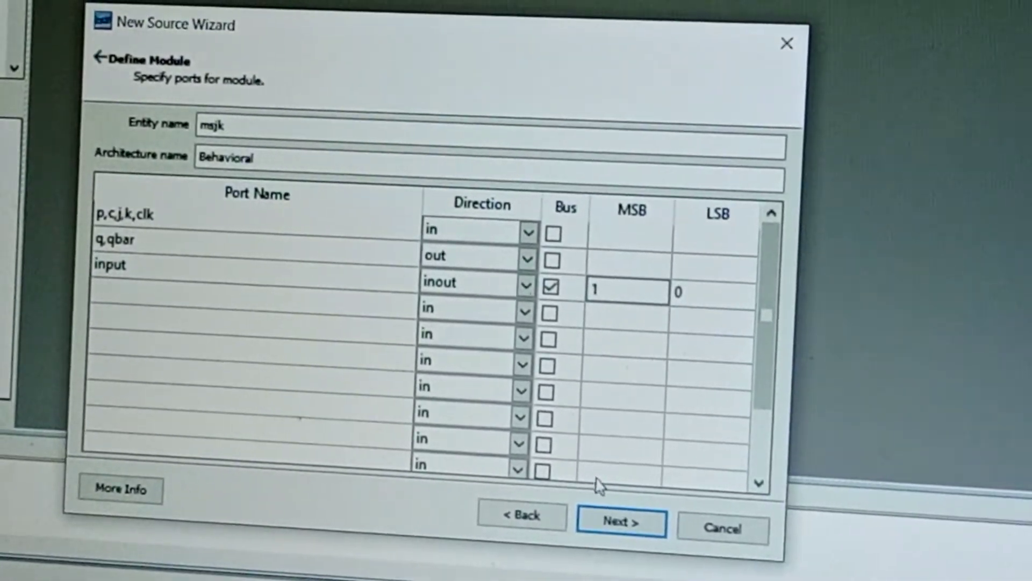
pyautogui.click(621, 523)
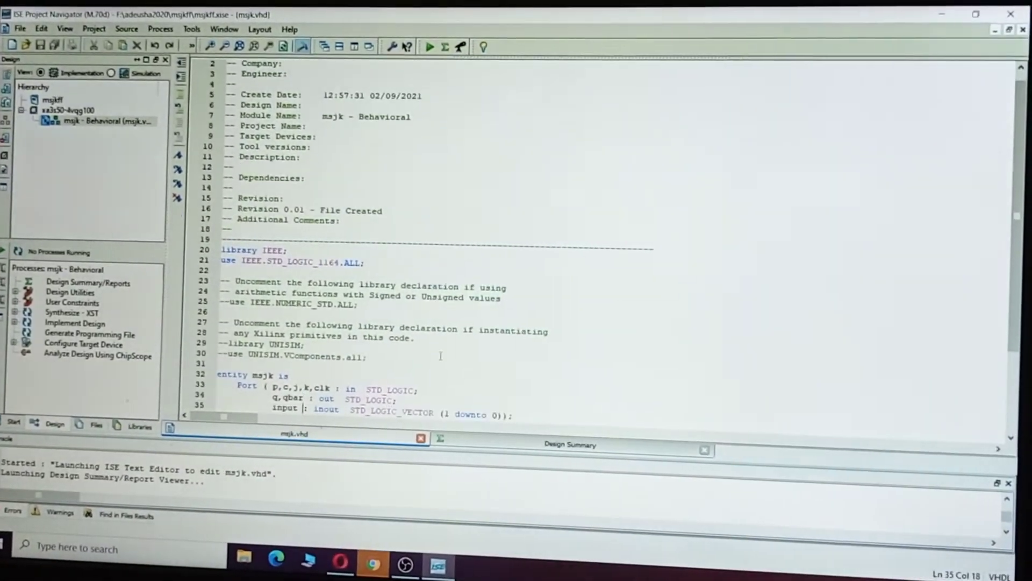
# Step: Write input <= j&k and the clocked JK process with clear, preset and toggle driving q and qbar
pyautogui.scroll(-3)
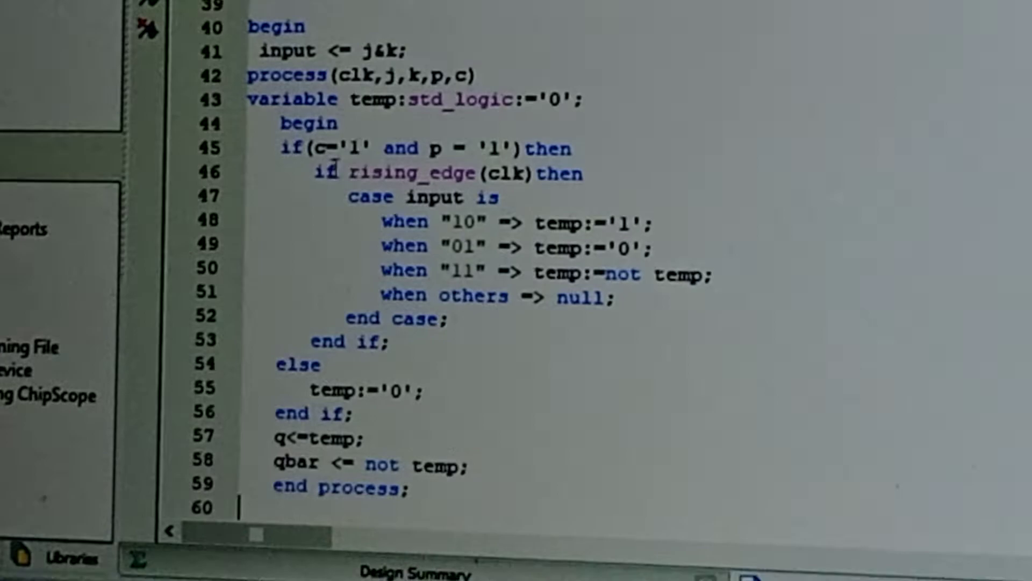
pyautogui.scroll(3)
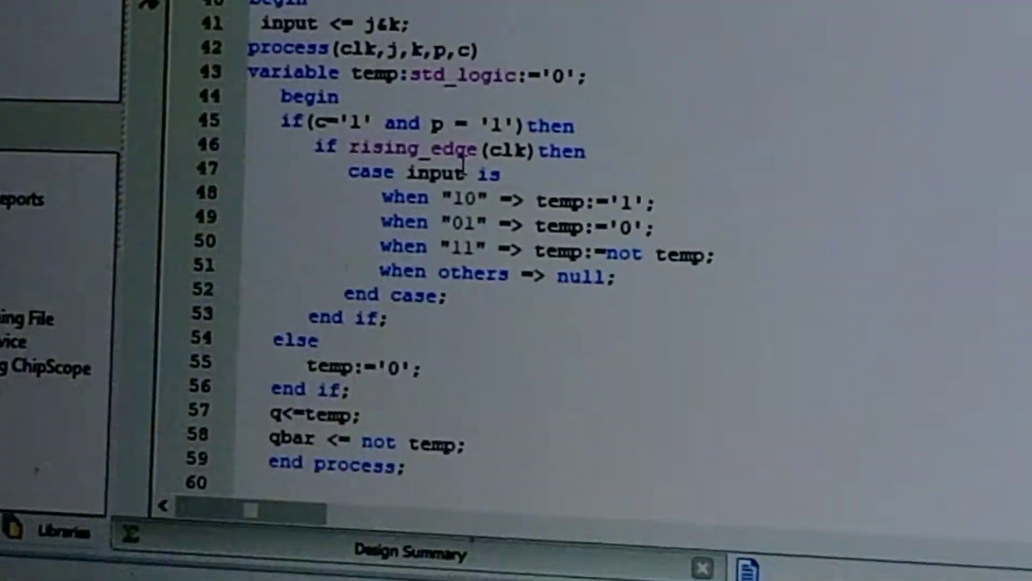
pyautogui.scroll(3)
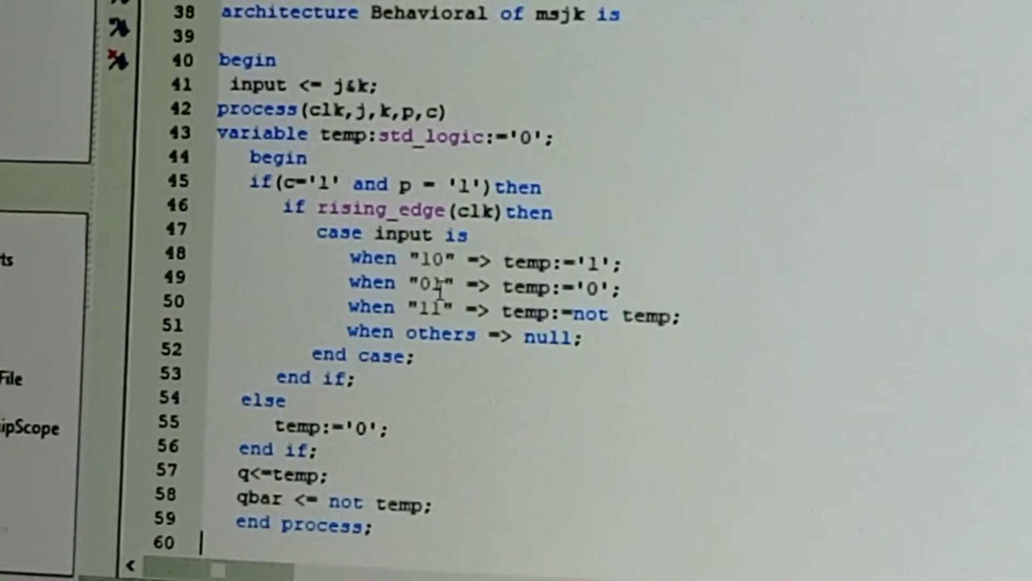
pyautogui.scroll(-3)
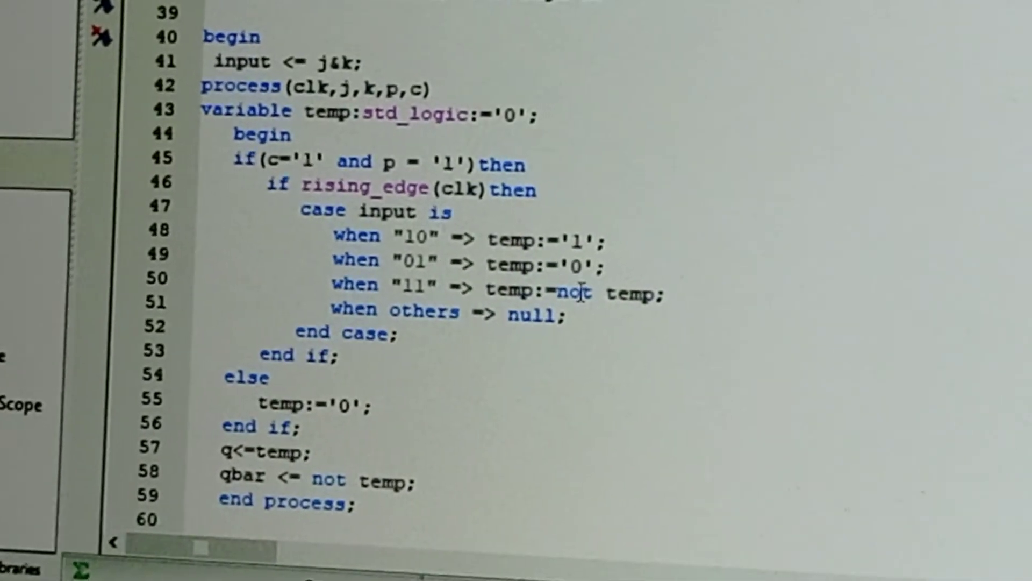
pyautogui.scroll(3)
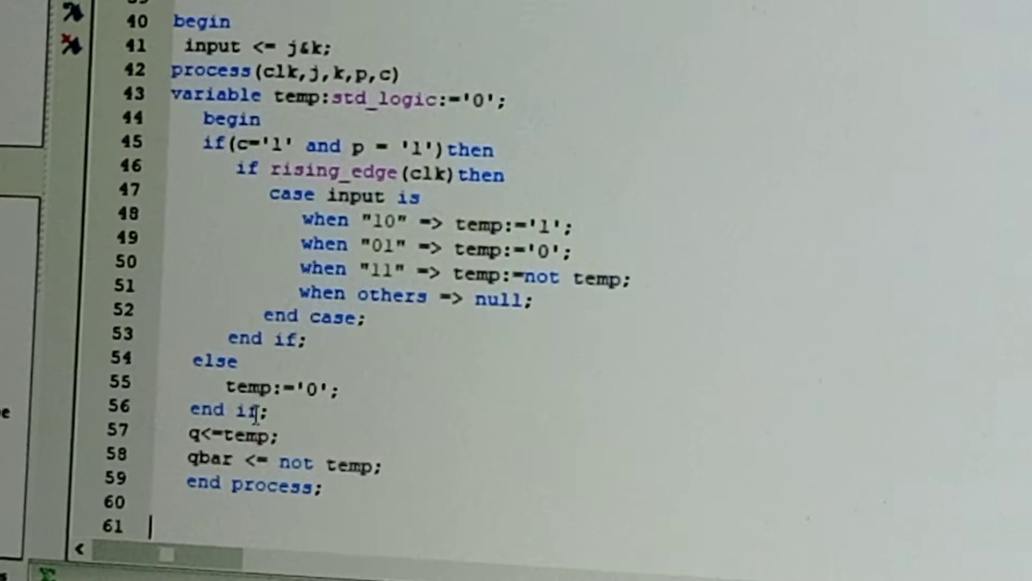
pyautogui.scroll(-3)
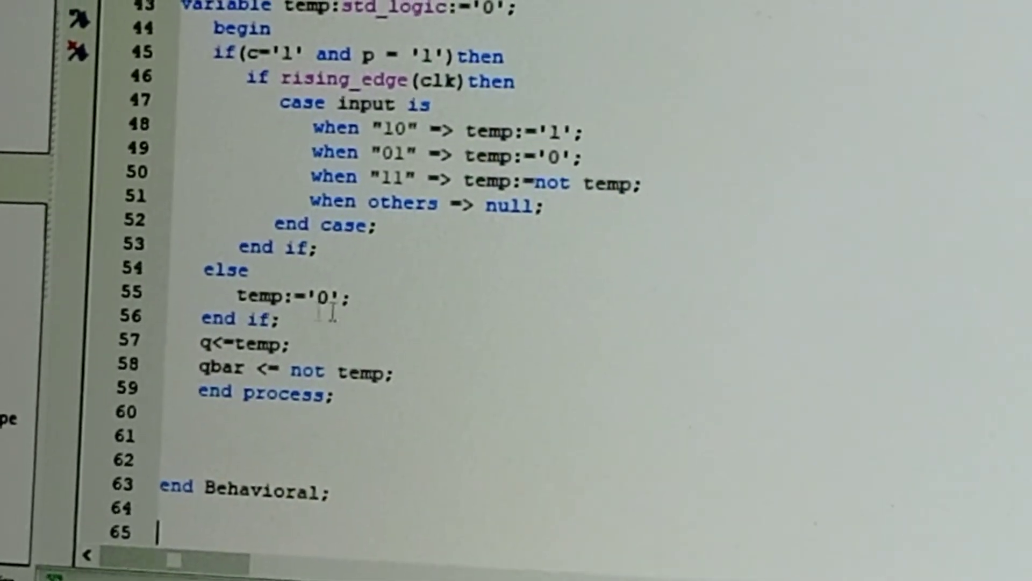
pyautogui.scroll(3)
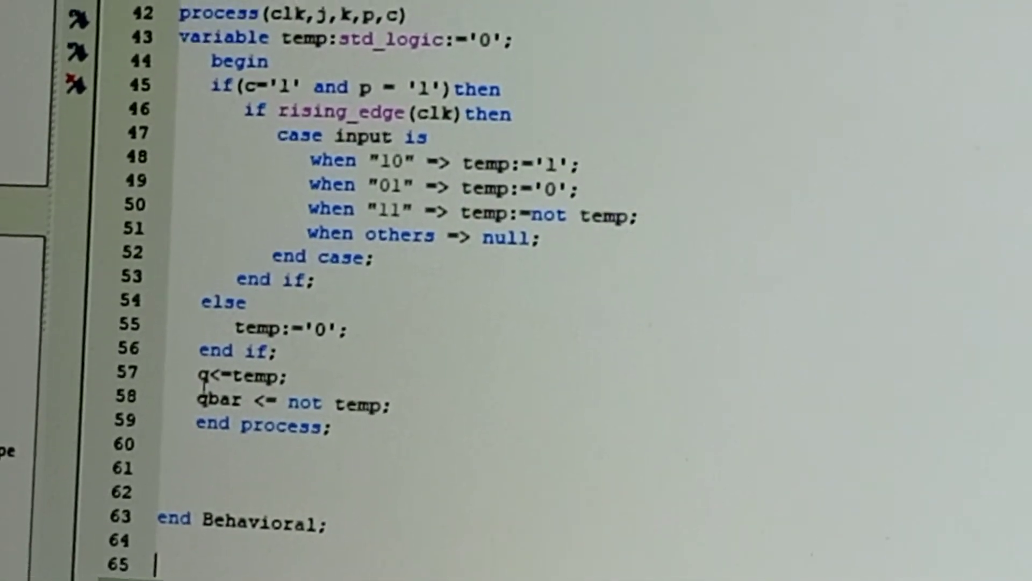
pyautogui.scroll(3)
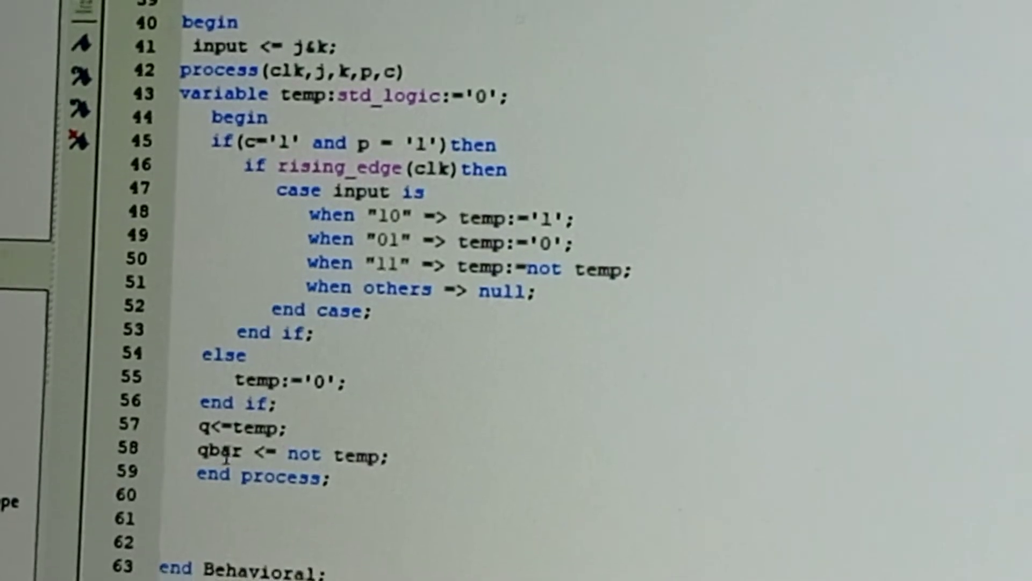
pyautogui.scroll(-3)
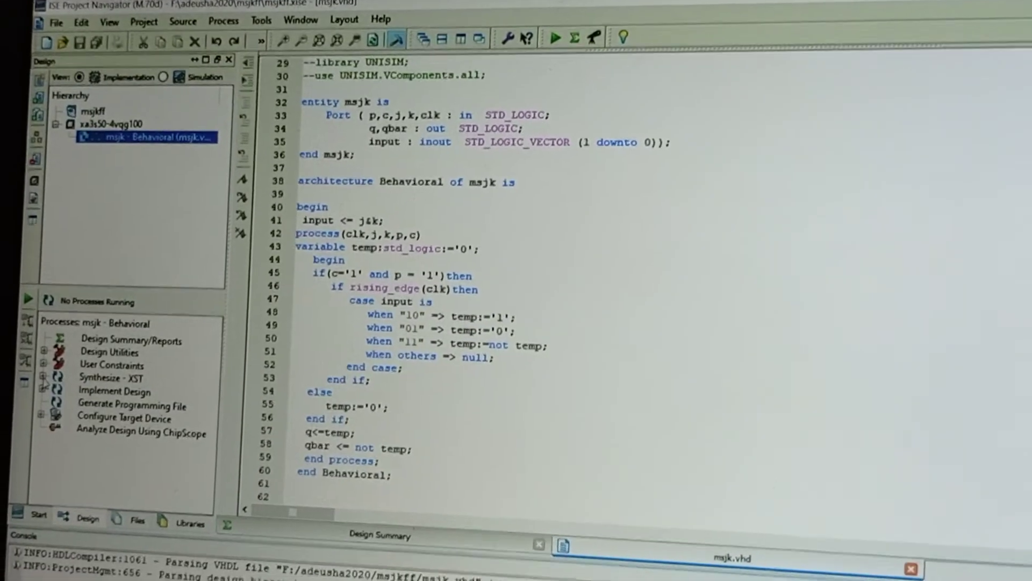
# Step: Run Check Syntax under Synthesize - XST so msjk compiles successfully
pyautogui.click(43, 368)
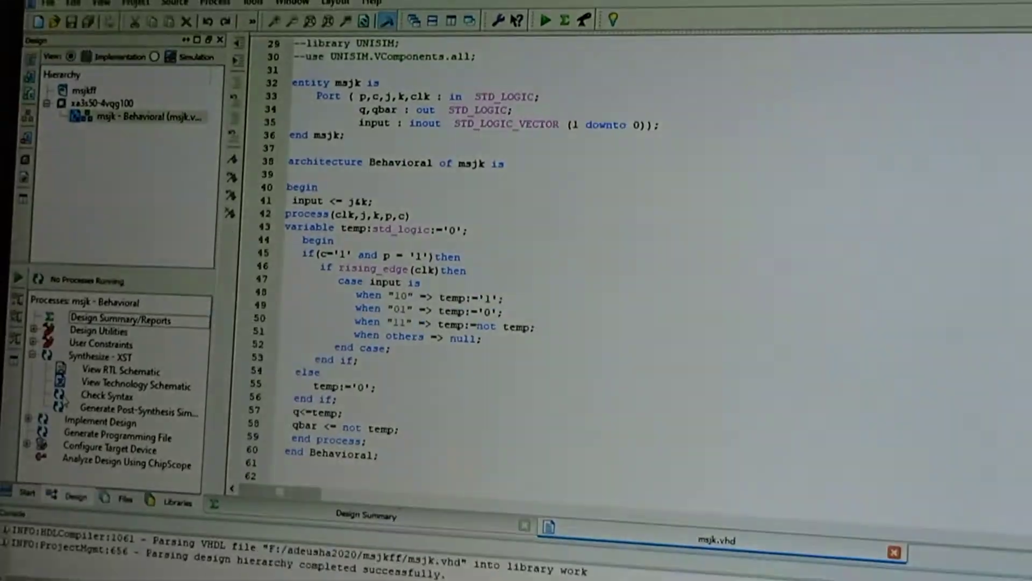
pyautogui.click(107, 394)
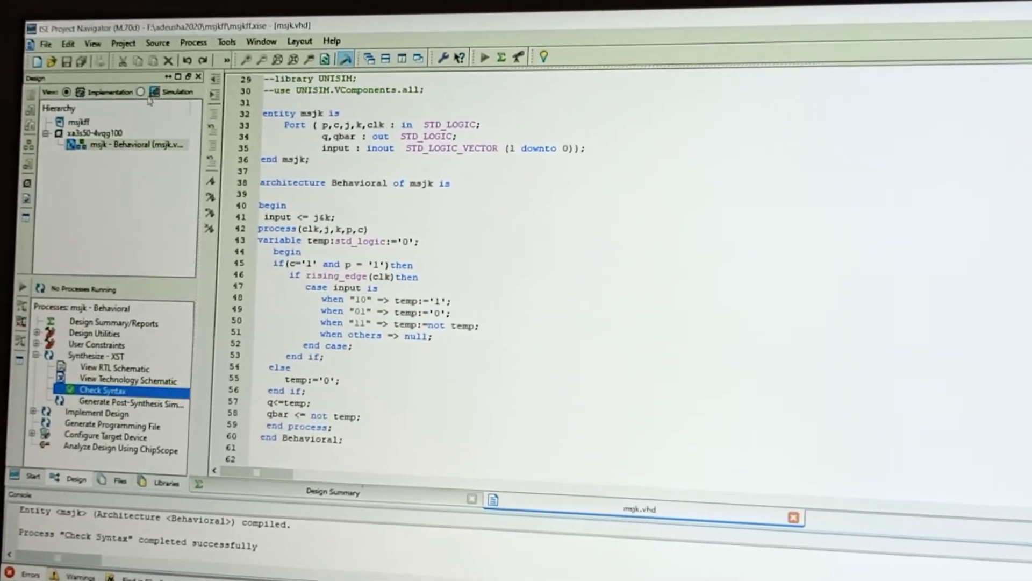
# Step: In Simulation view, start a new VHDL Test Bench source named msjkff
pyautogui.click(148, 101)
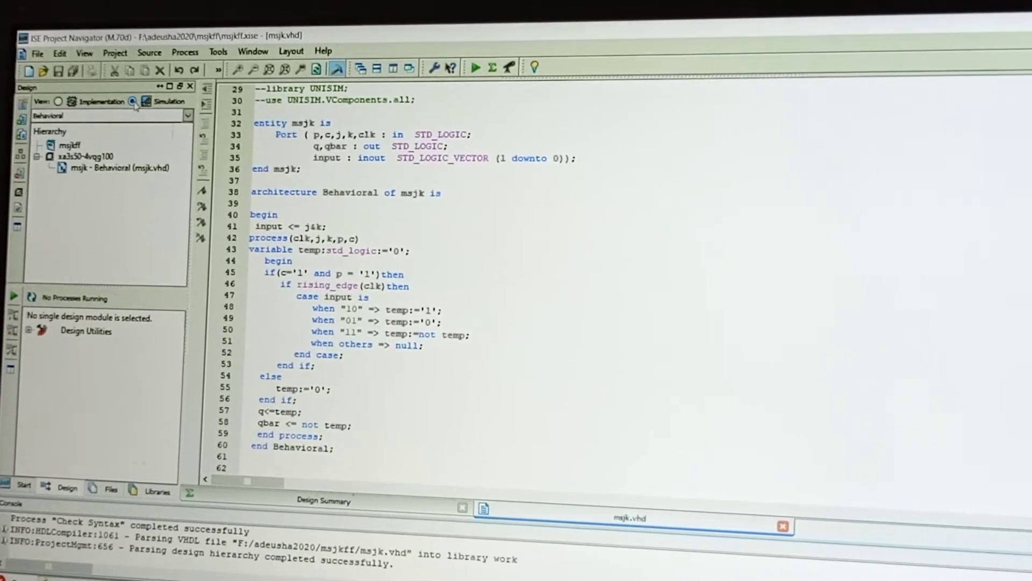
pyautogui.click(99, 155)
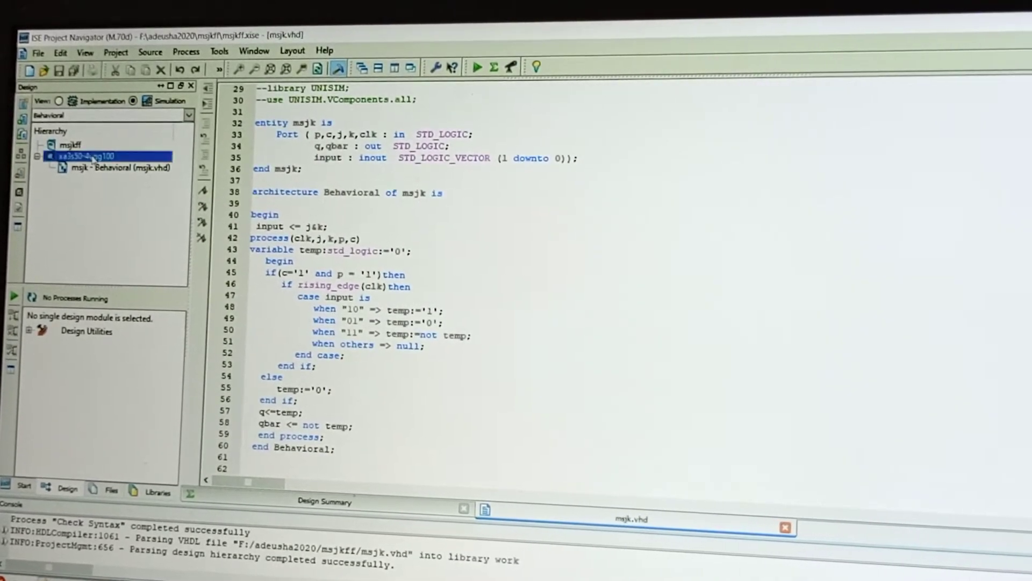
pyautogui.rightClick(86, 156)
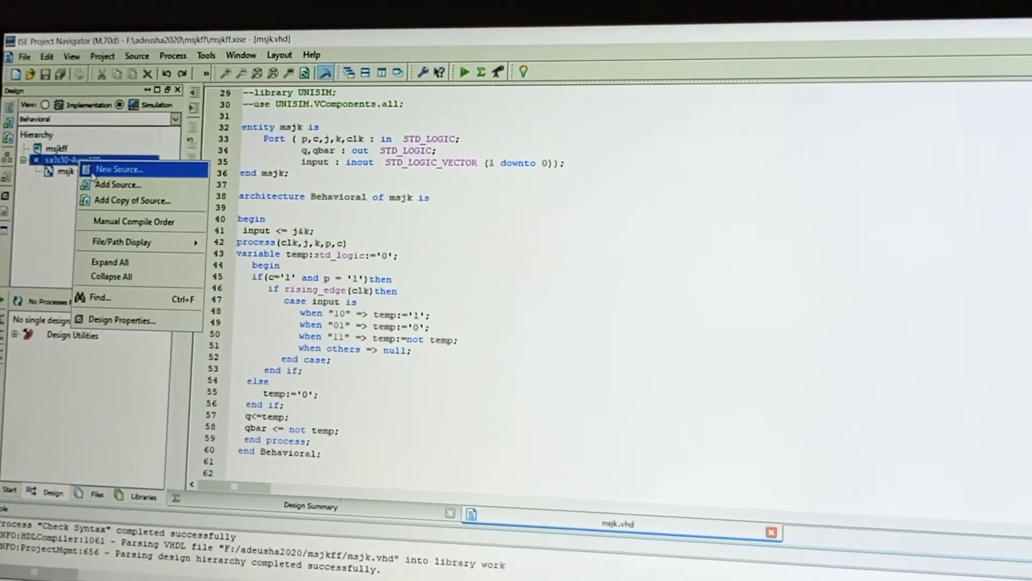
pyautogui.click(119, 169)
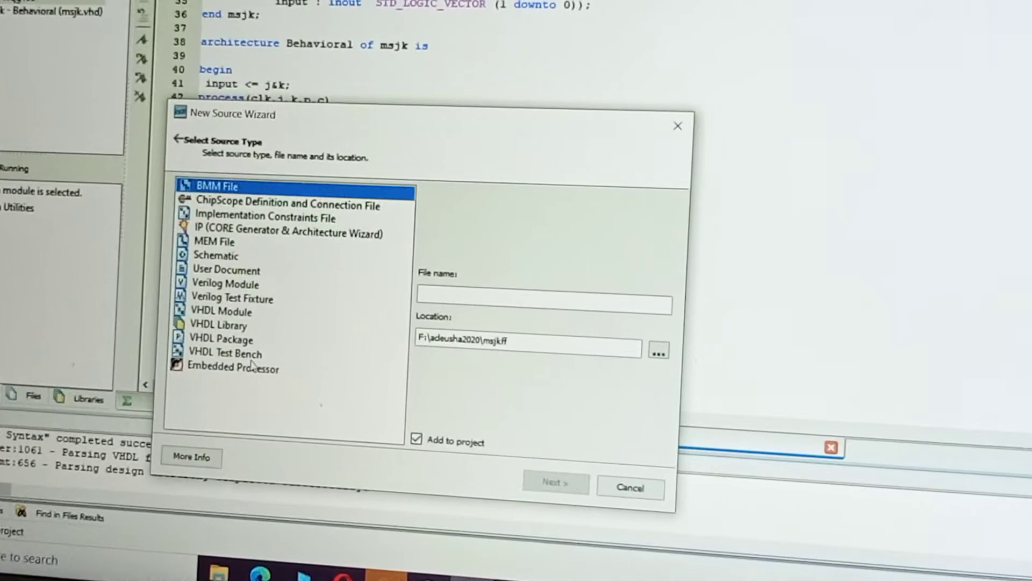
pyautogui.click(225, 354)
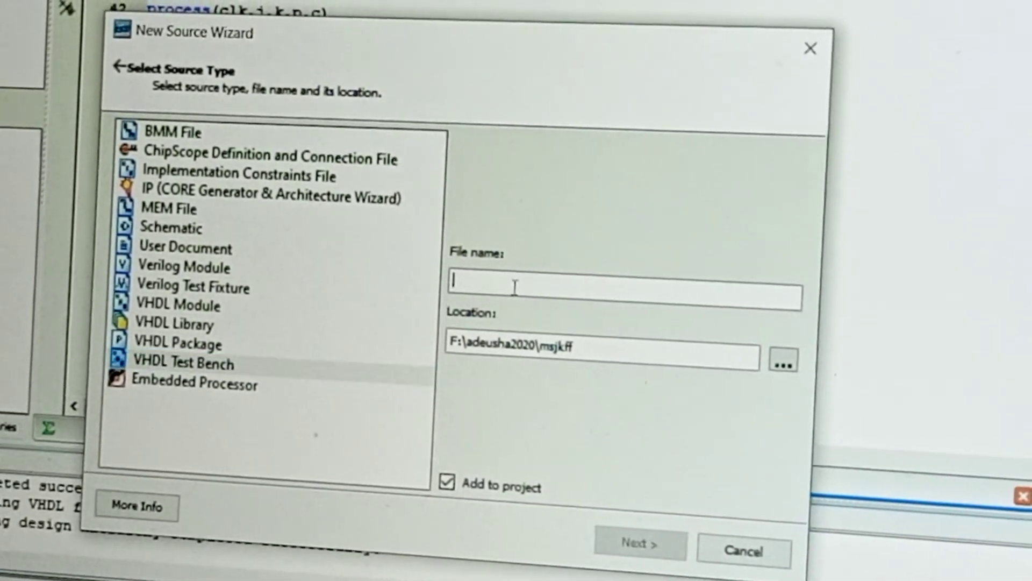
pyautogui.write('msjk')
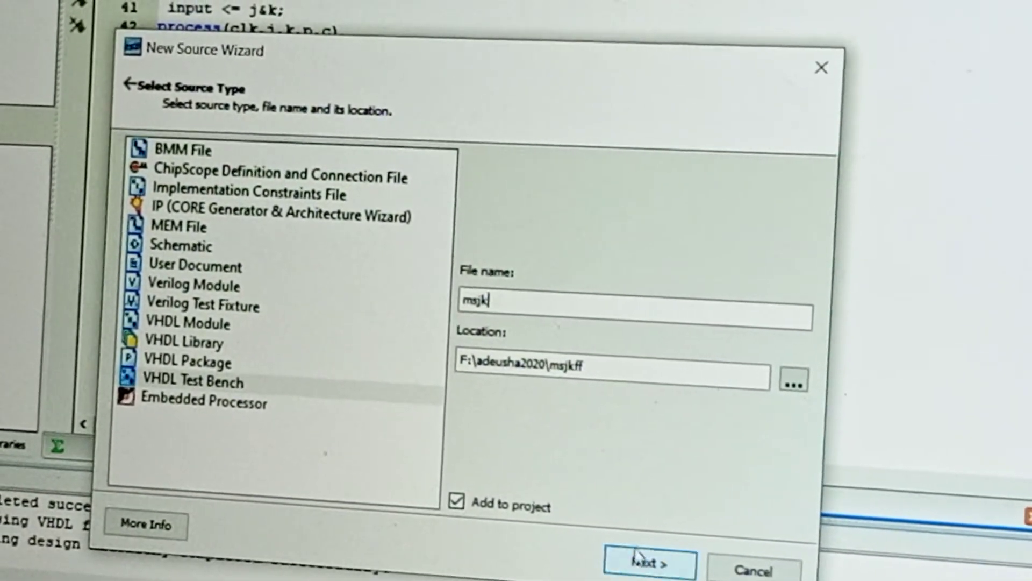
pyautogui.click(648, 564)
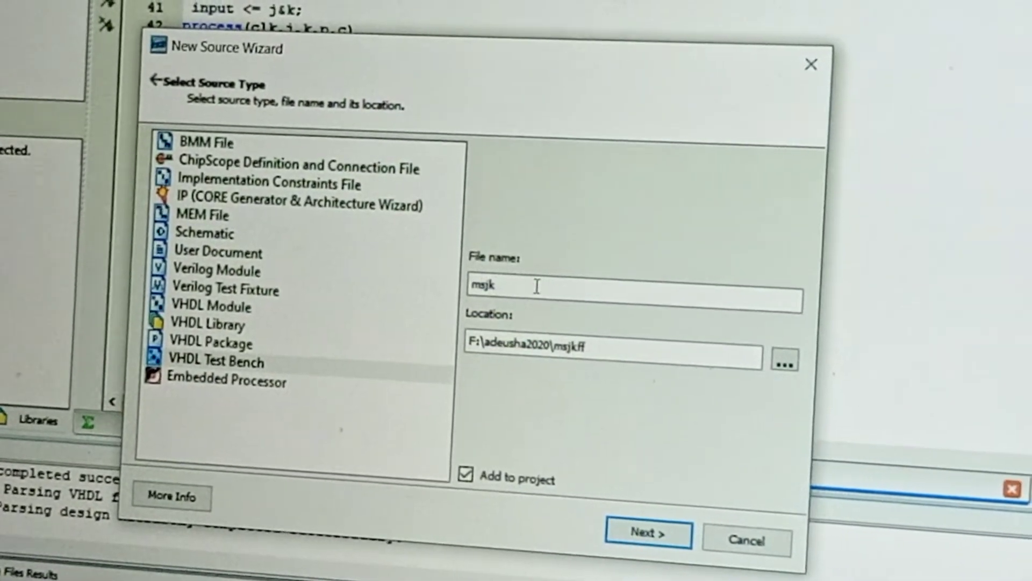
pyautogui.write('ff')
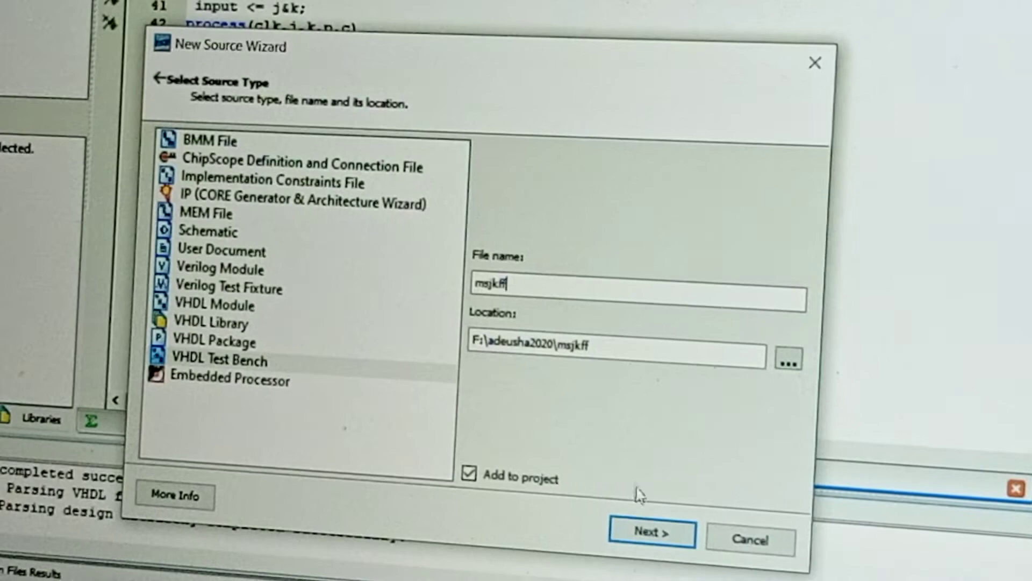
# Step: Associate the msjkff test bench with msjk and finish creating it
pyautogui.click(649, 532)
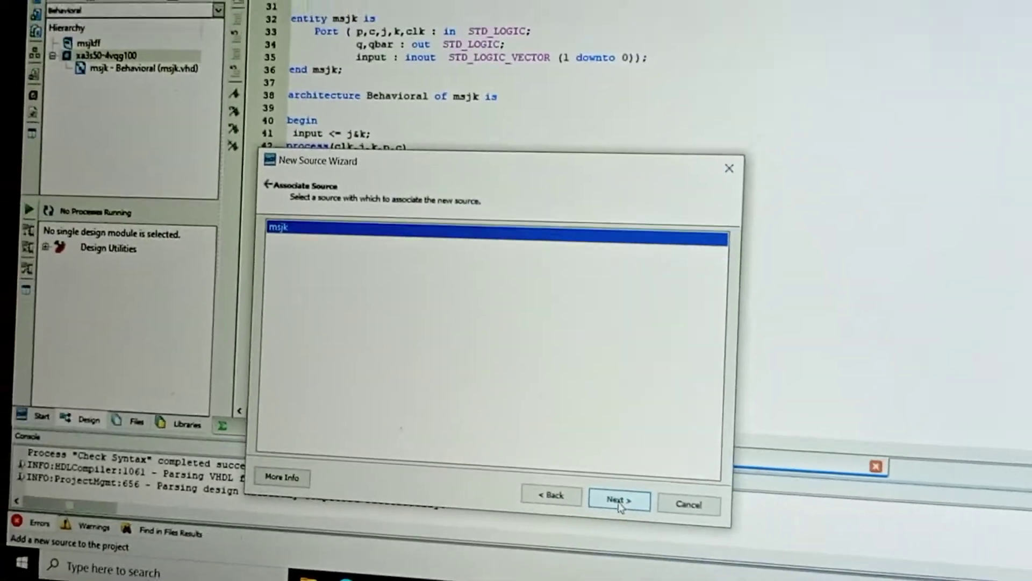
pyautogui.click(618, 500)
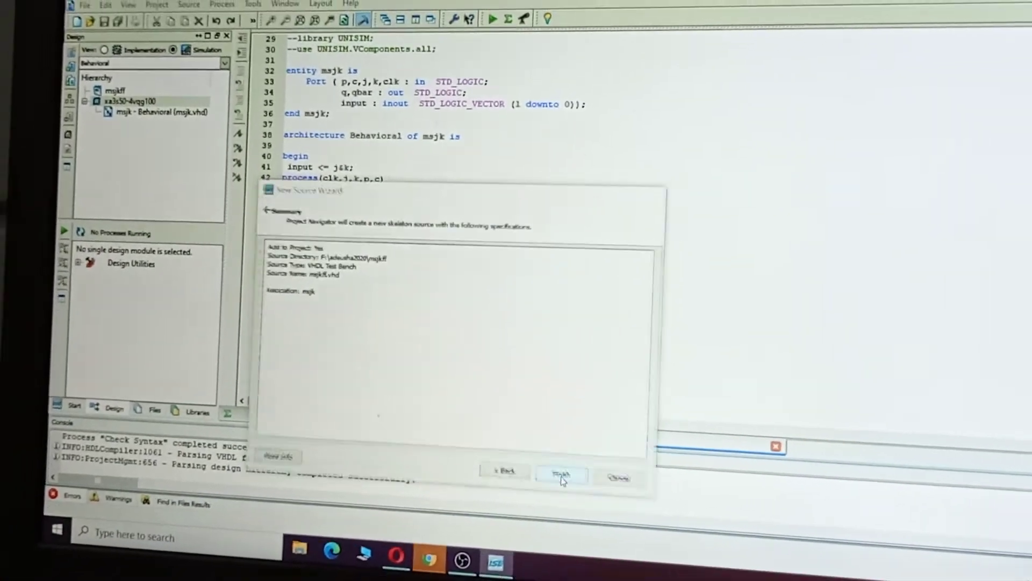
pyautogui.click(560, 476)
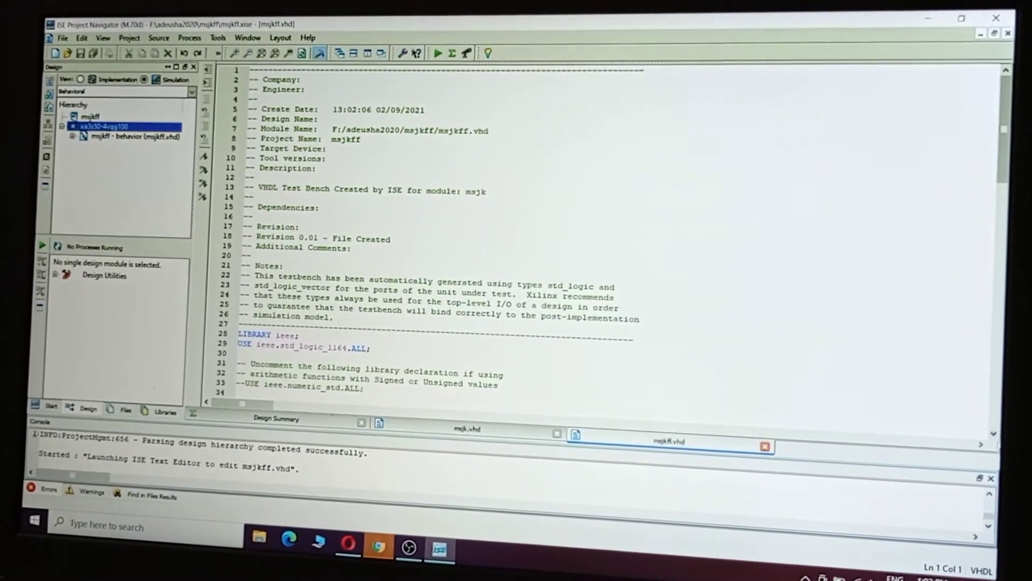
# Step: Change clk_period in msjkff.vhd to 100 ns
pyautogui.scroll(-3)
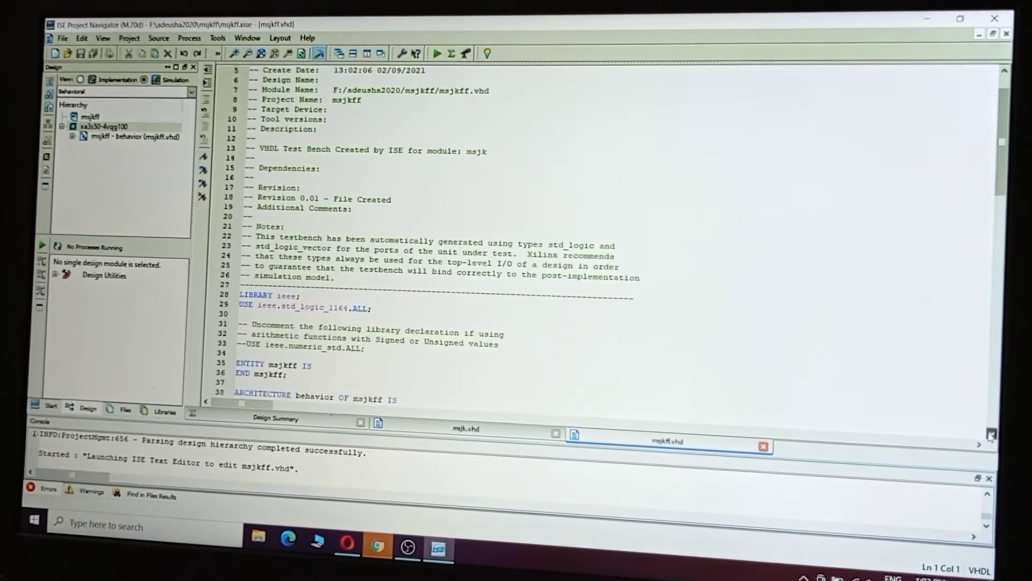
pyautogui.scroll(-3)
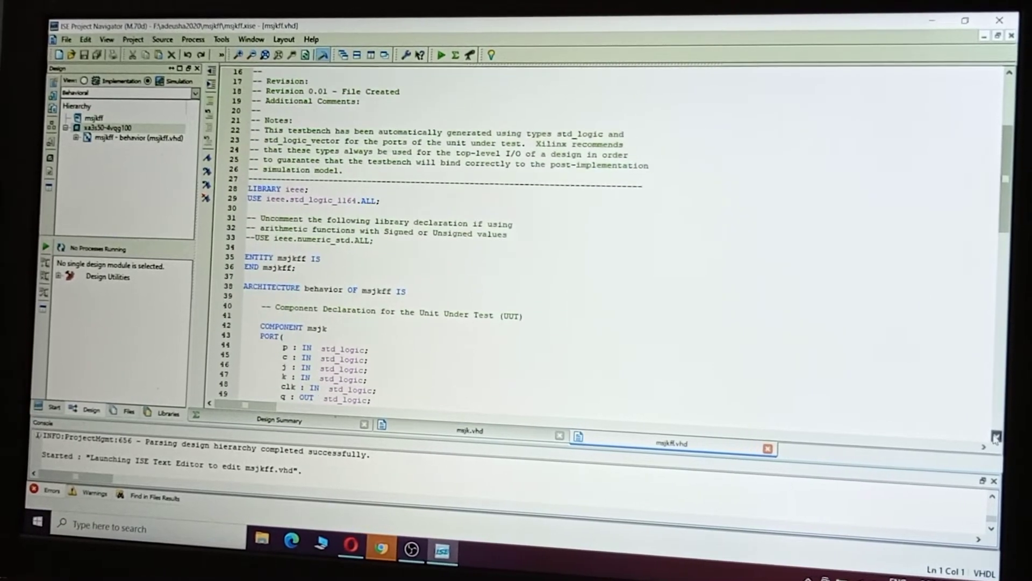
pyautogui.scroll(-3)
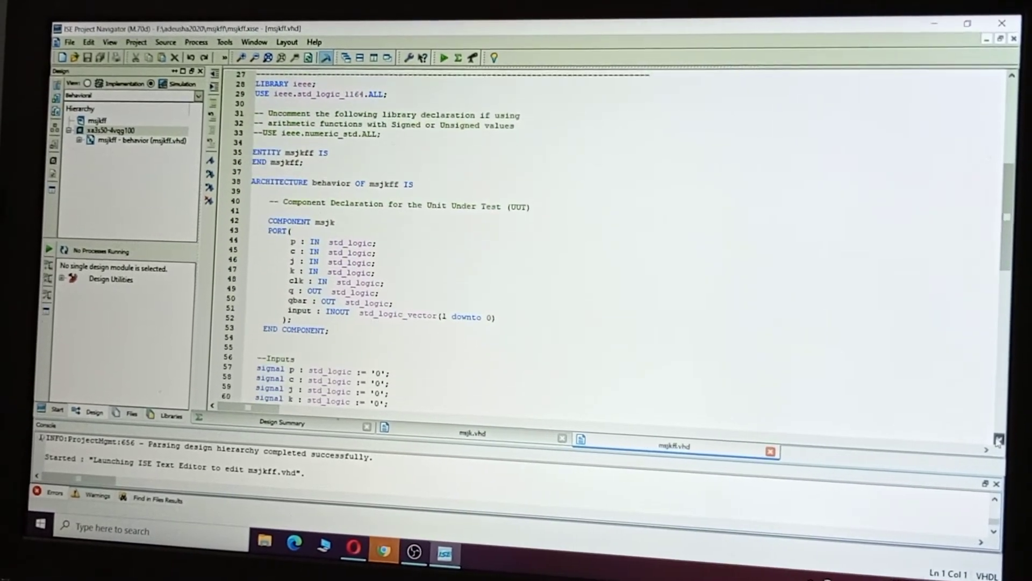
pyautogui.scroll(-3)
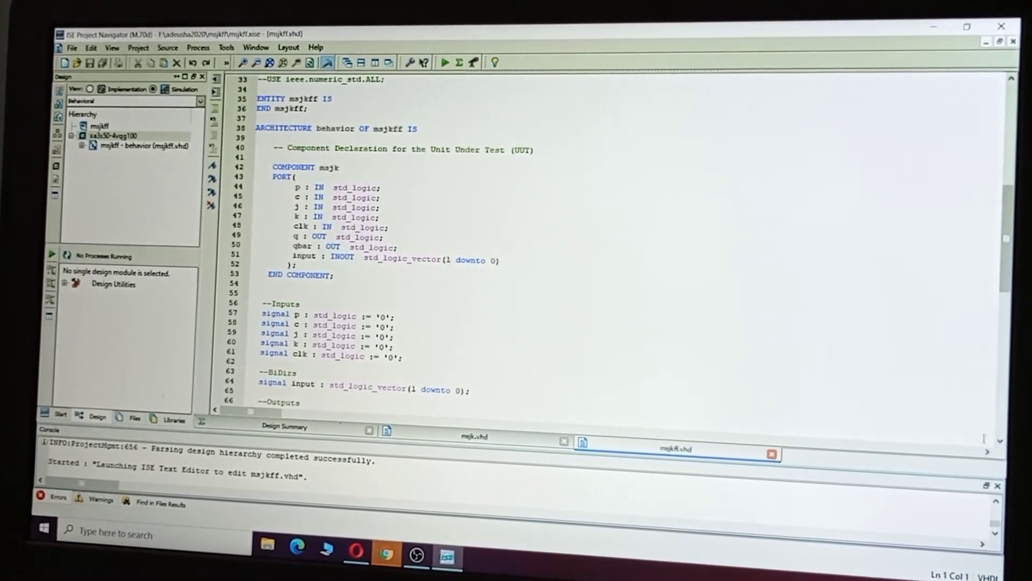
pyautogui.scroll(-3)
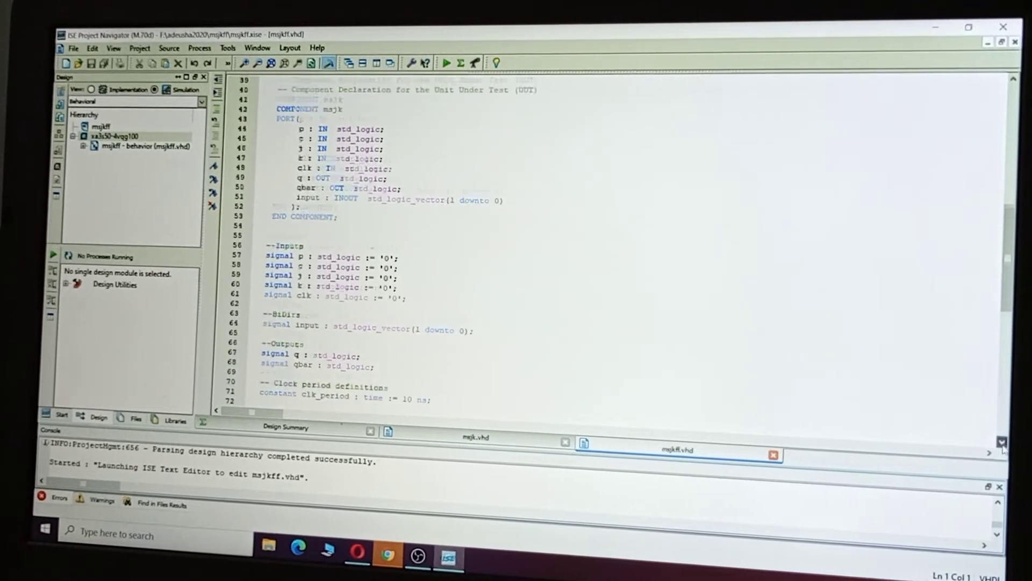
pyautogui.scroll(-3)
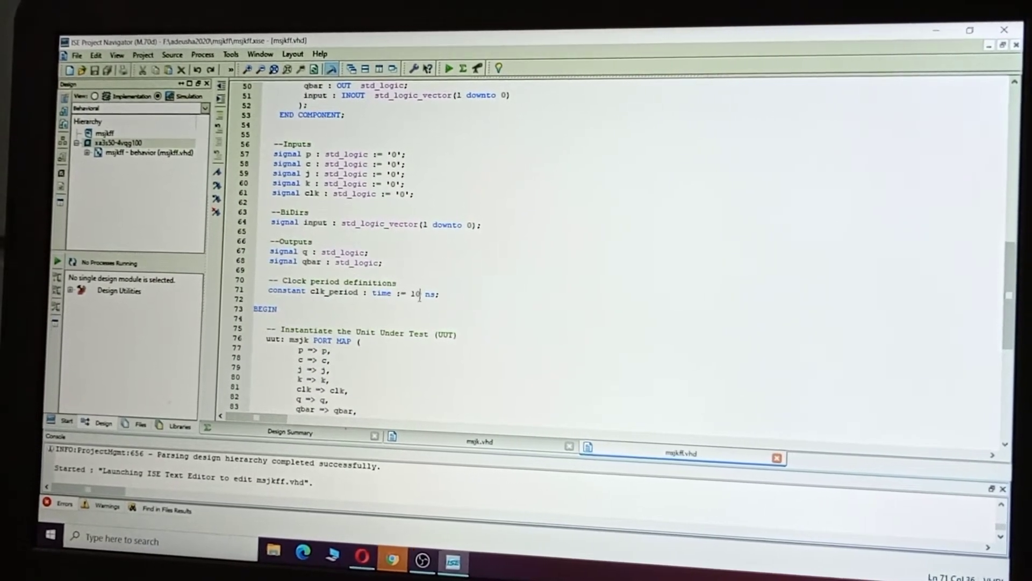
pyautogui.write('0')
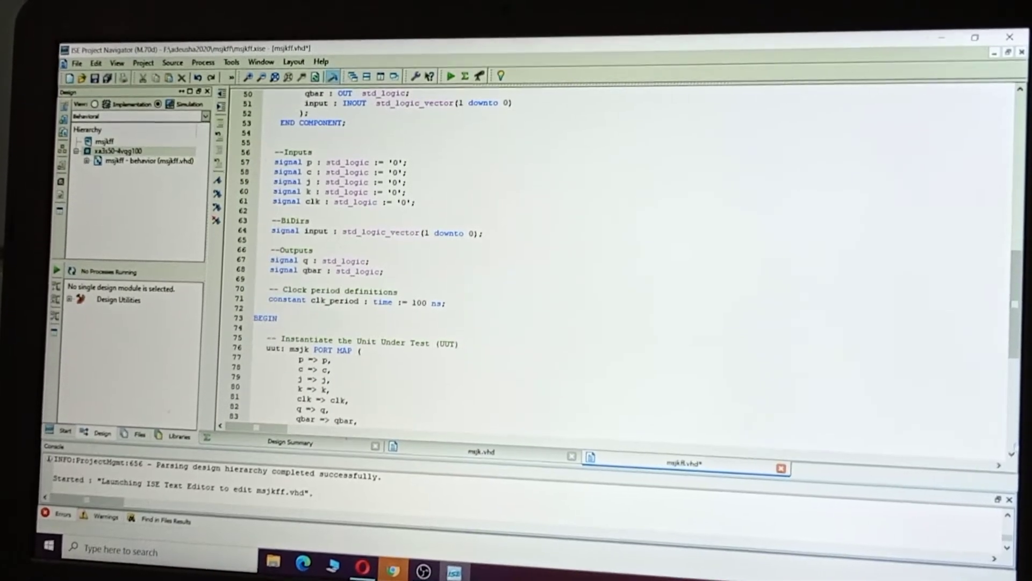
# Step: Edit the clock process so clk goes '1' first, then '0'
pyautogui.scroll(-3)
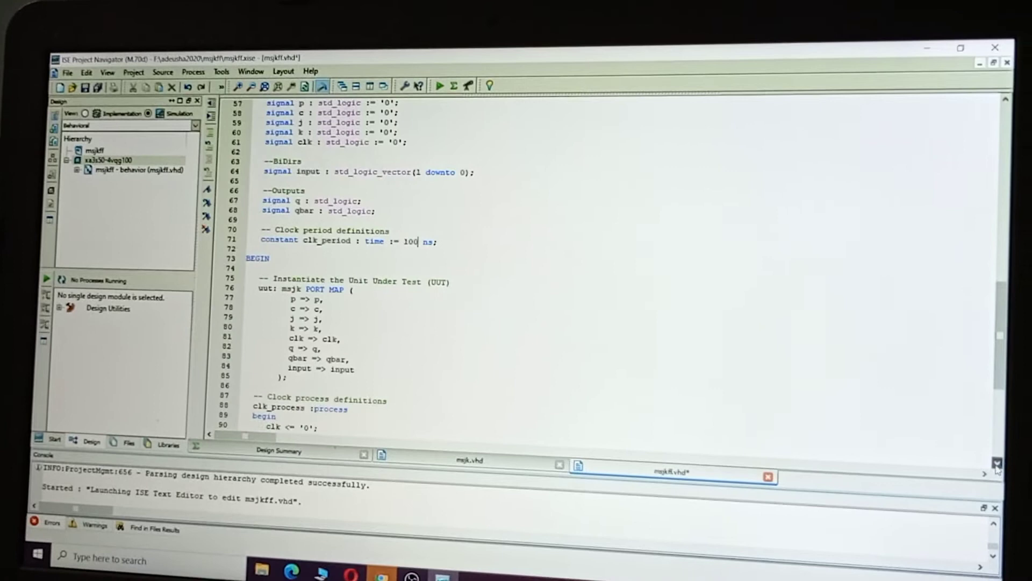
pyautogui.scroll(-3)
pyautogui.write('1')
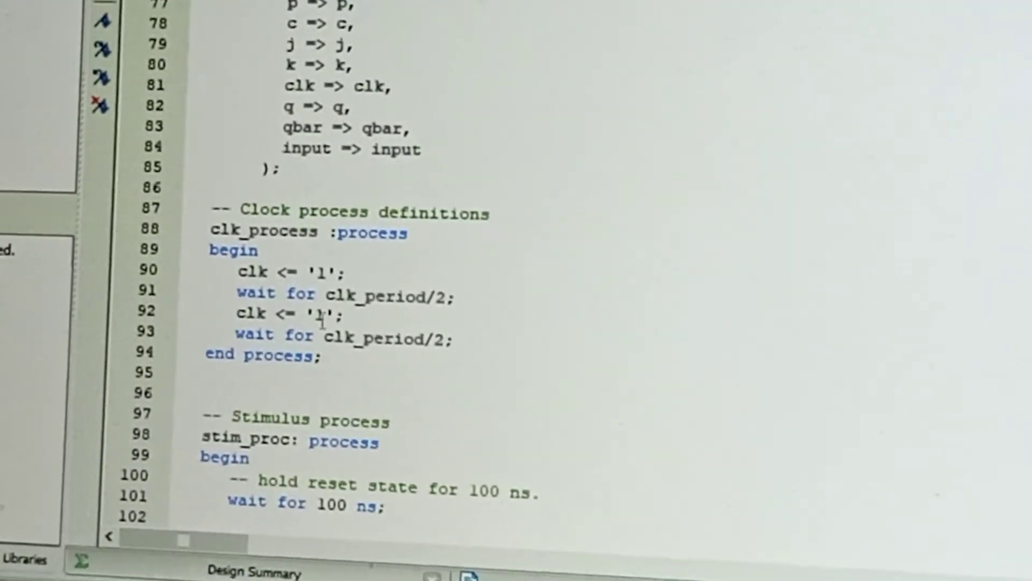
pyautogui.write('0')
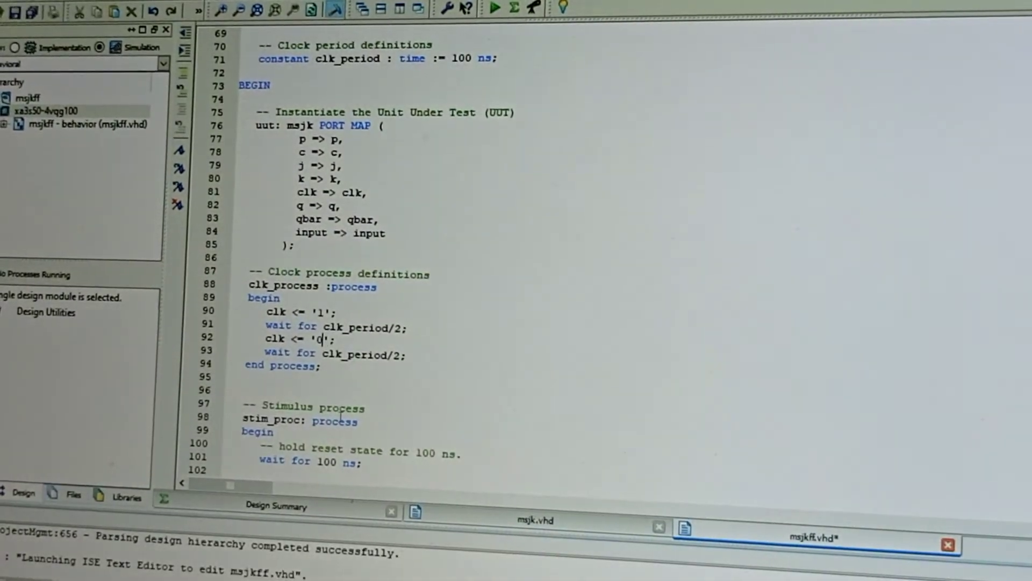
pyautogui.write('0')
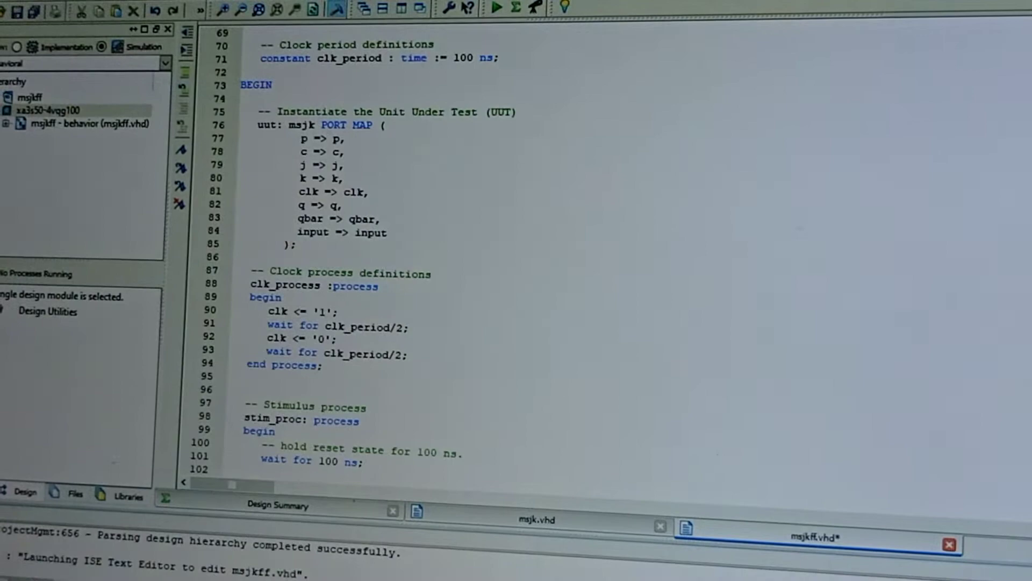
pyautogui.scroll(-3)
pyautogui.write('r')
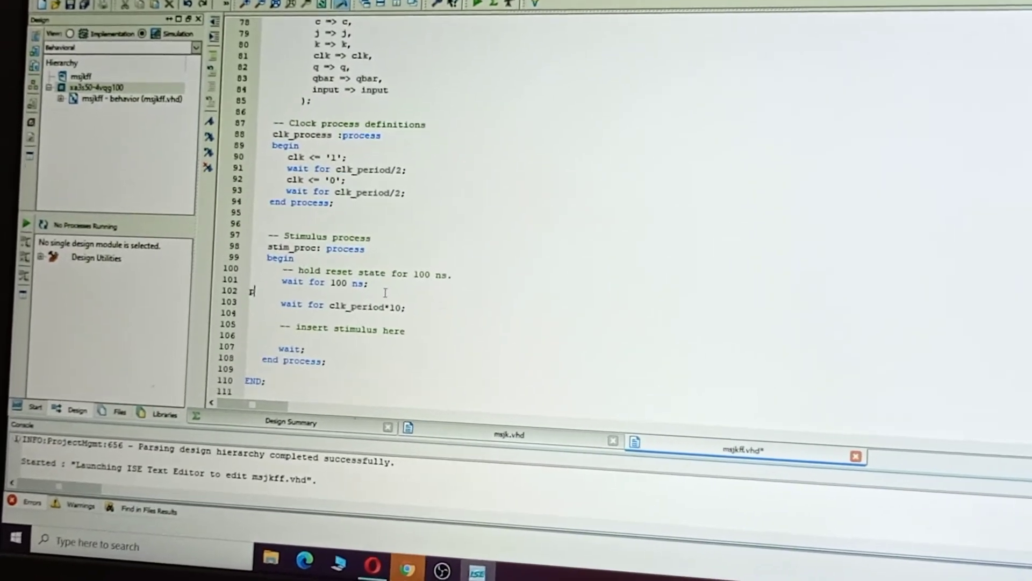
# Step: Write stimulus lines setting p and c to '1' and j/k to 01, 10 and 11
pyautogui.write("<='1'; c<")
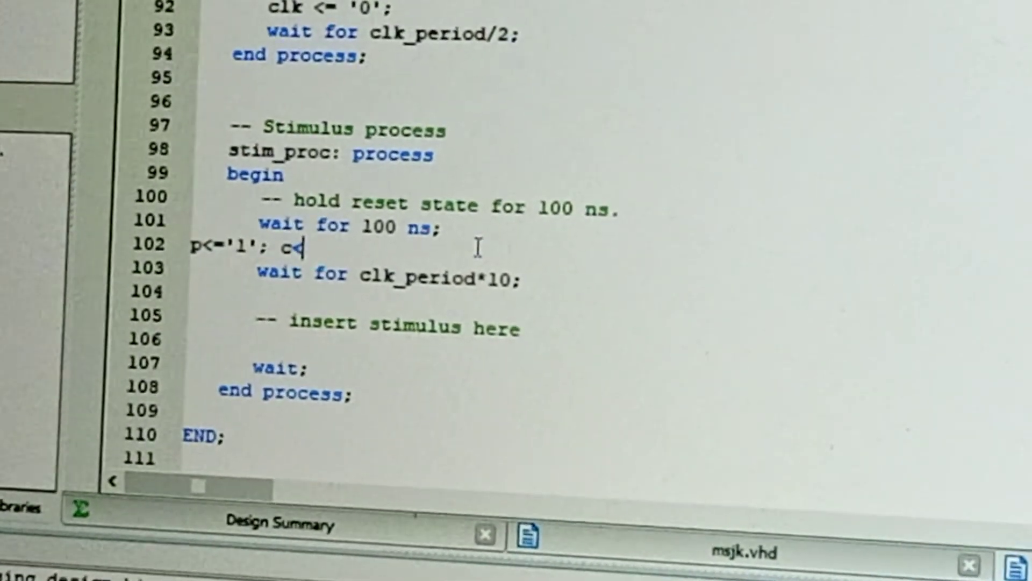
pyautogui.write("='1'")
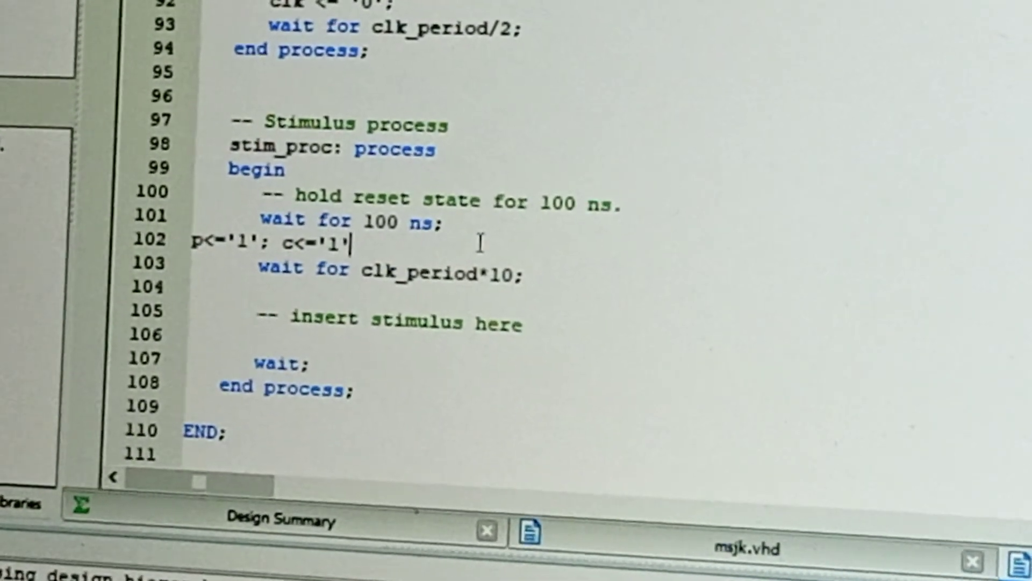
pyautogui.write(';')
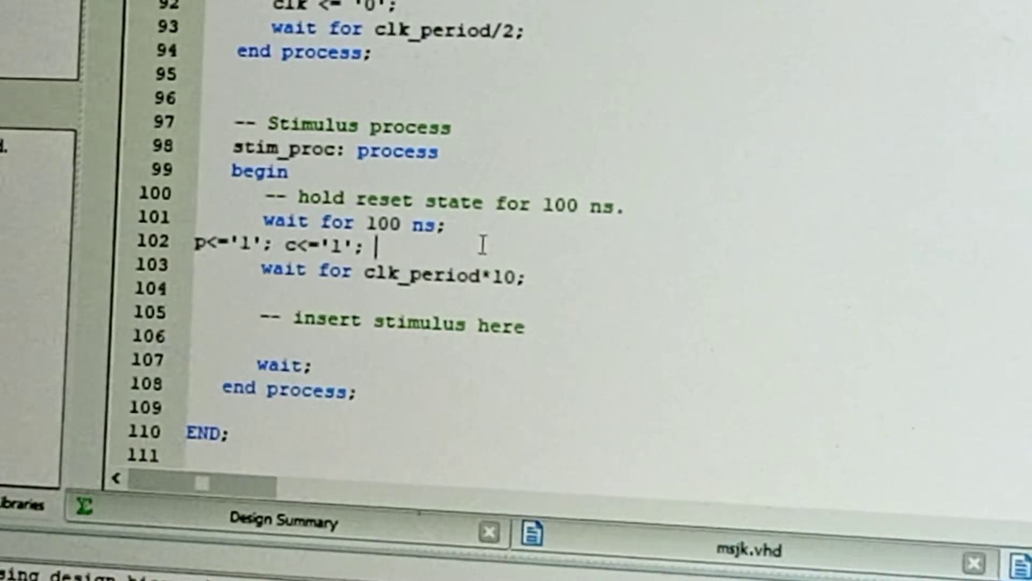
pyautogui.write('j')
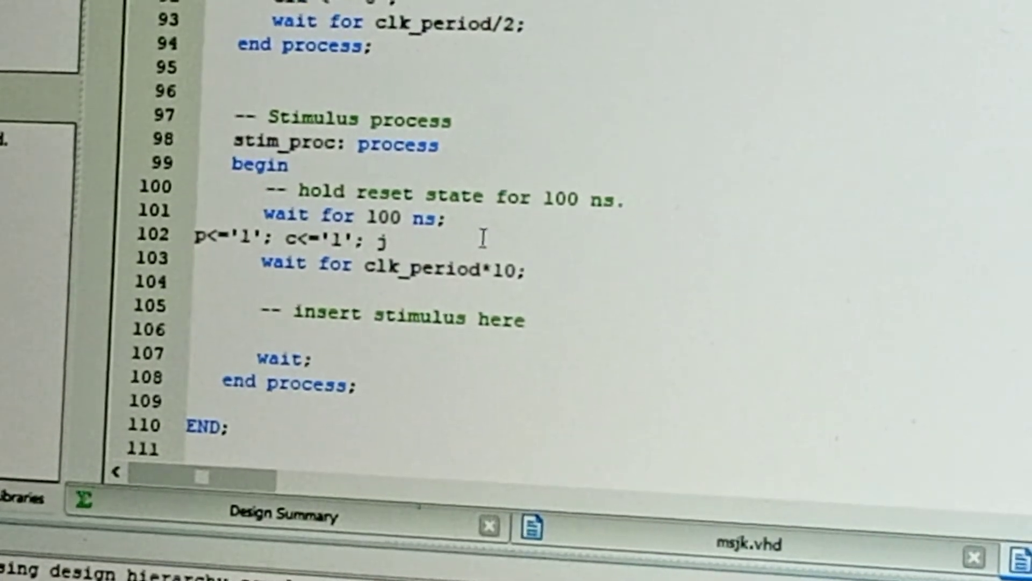
pyautogui.write('<=')
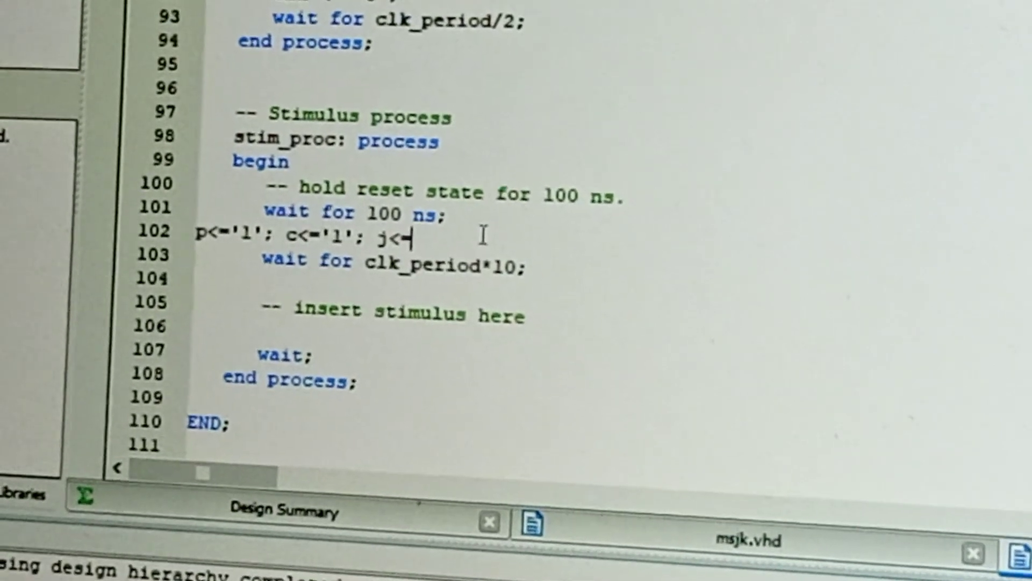
pyautogui.write("'0")
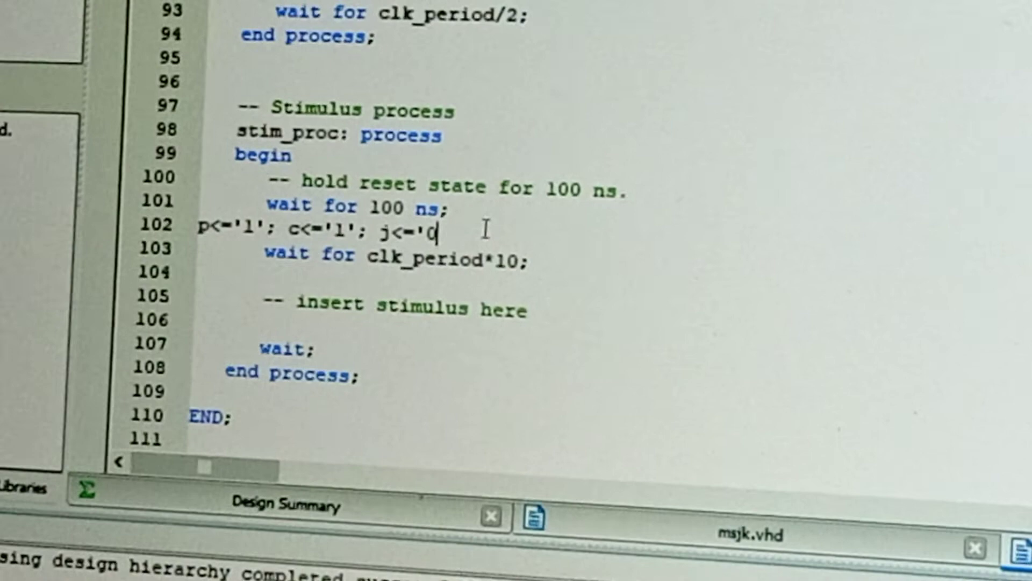
pyautogui.write("0'")
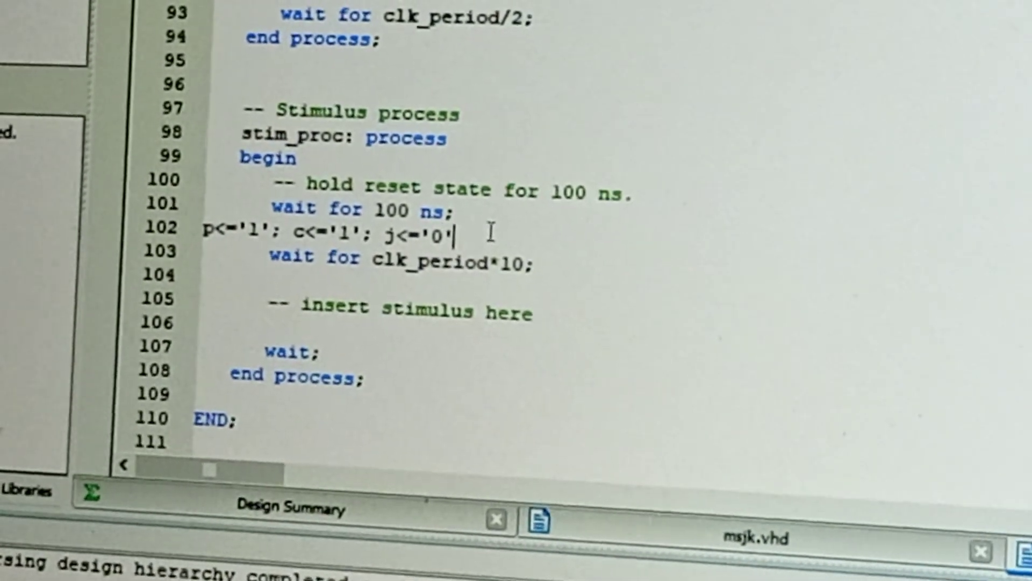
pyautogui.write(';')
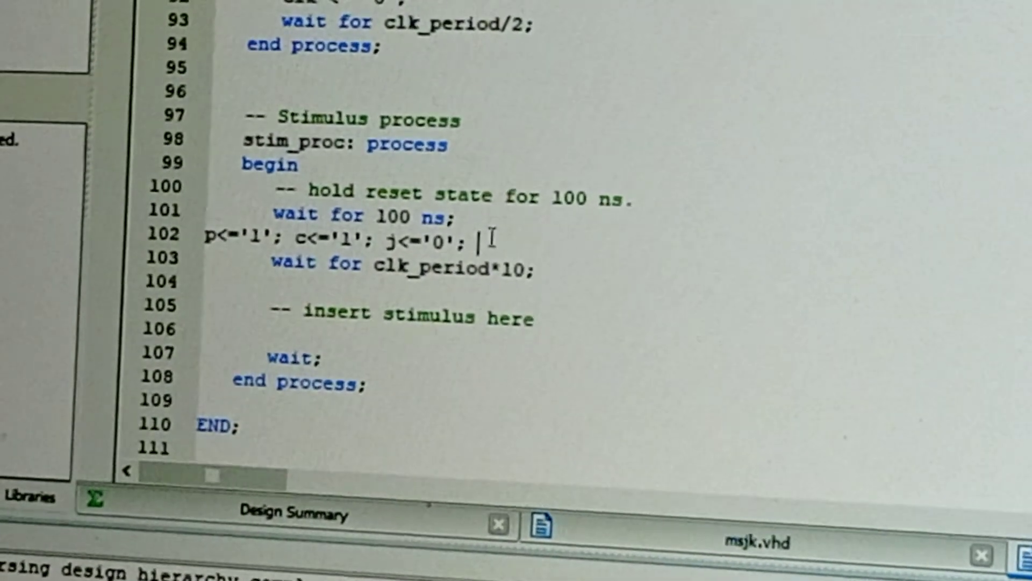
pyautogui.write('kk<')
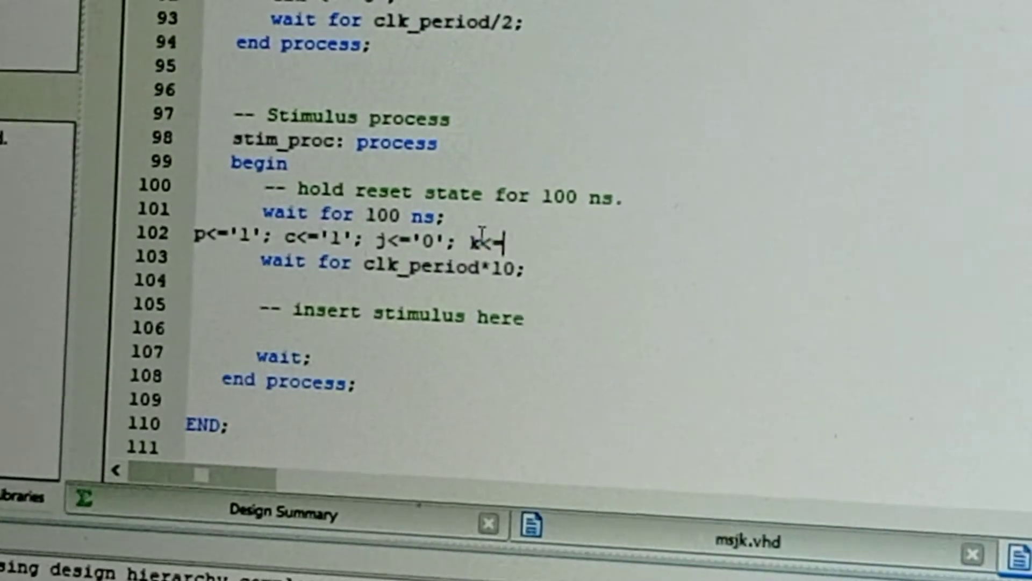
pyautogui.write("1';")
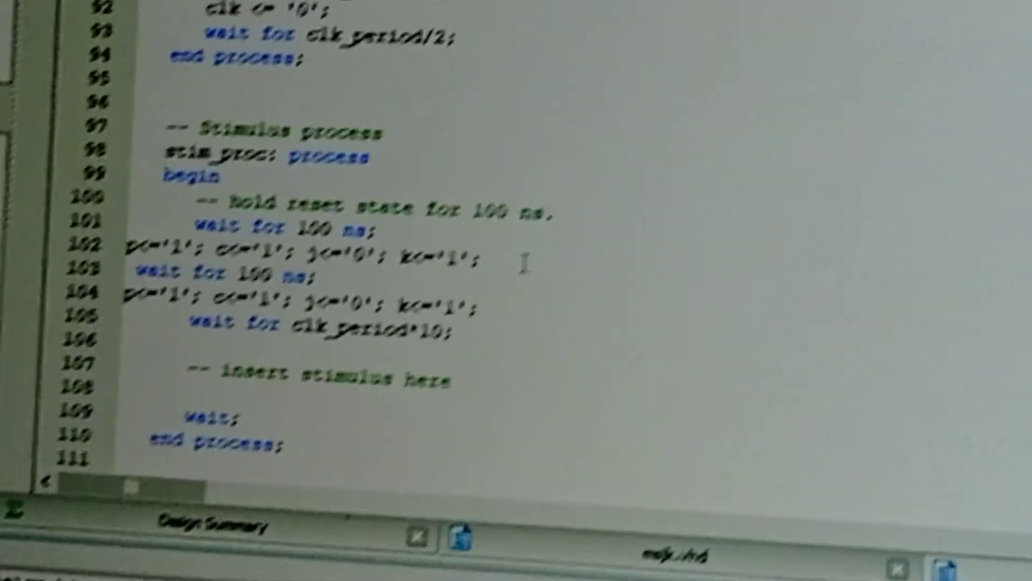
# Step: Separate the stimulus steps with wait for 100 ns and change clk_period*10 to *100
pyautogui.scroll(-3)
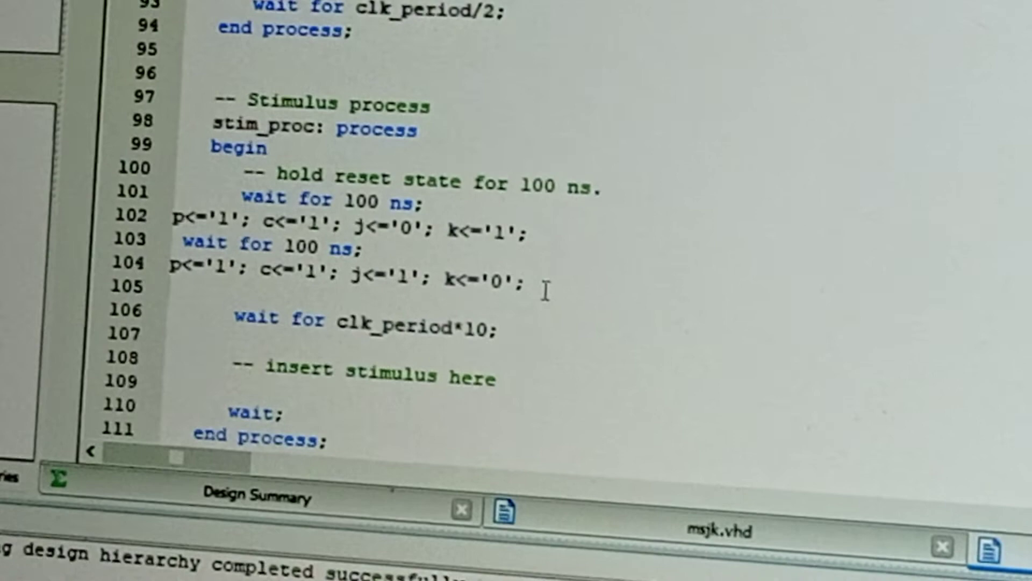
pyautogui.write('wait for 100 ns;')
pyautogui.write("p<='1'; c<='1'; j<='1'; k<='1';")
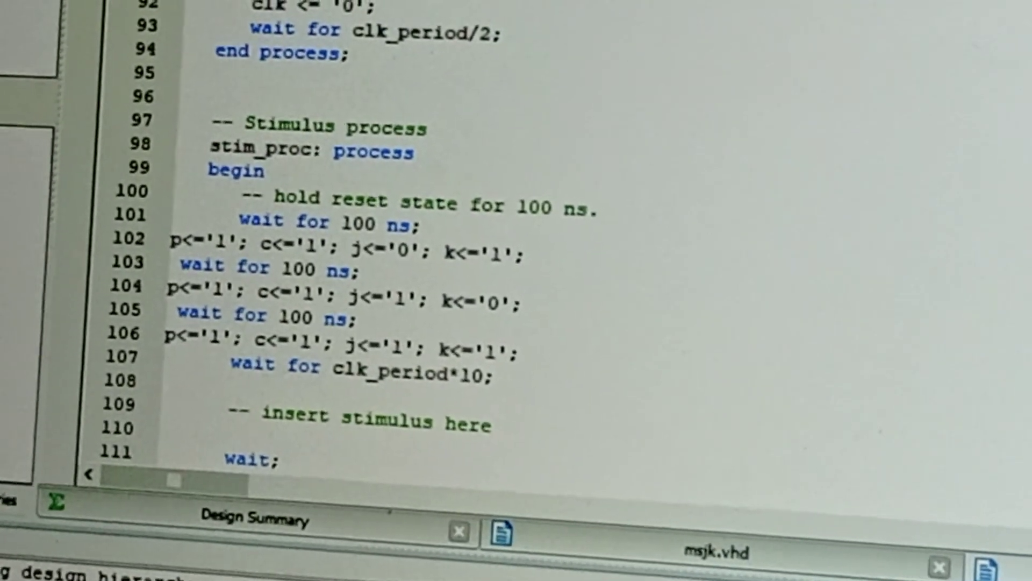
pyautogui.scroll(3)
pyautogui.write('0')
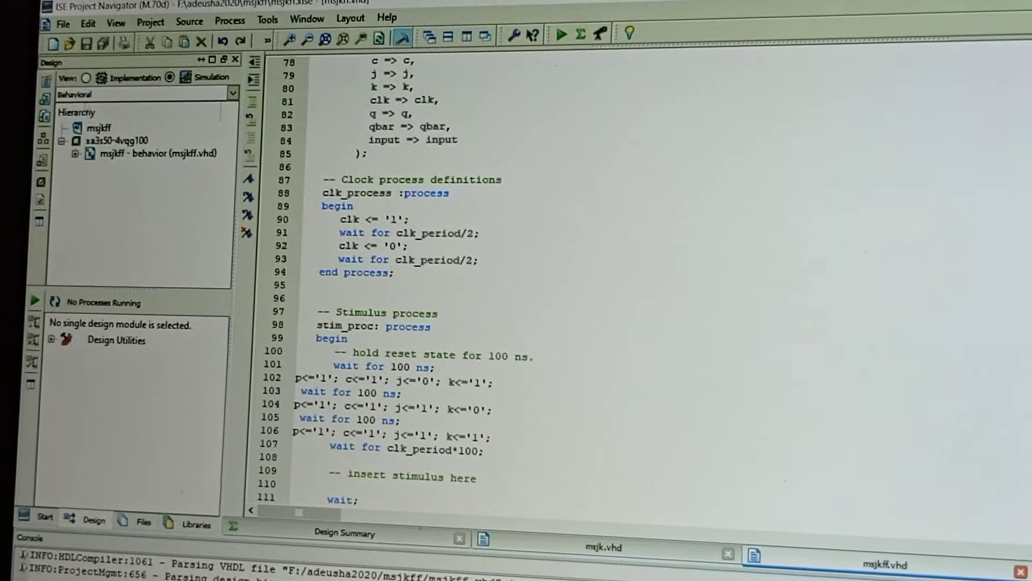
# Step: Check msjkff behavioral syntax, simulate it in ISim and zoom the waveforms to full view
pyautogui.click(151, 151)
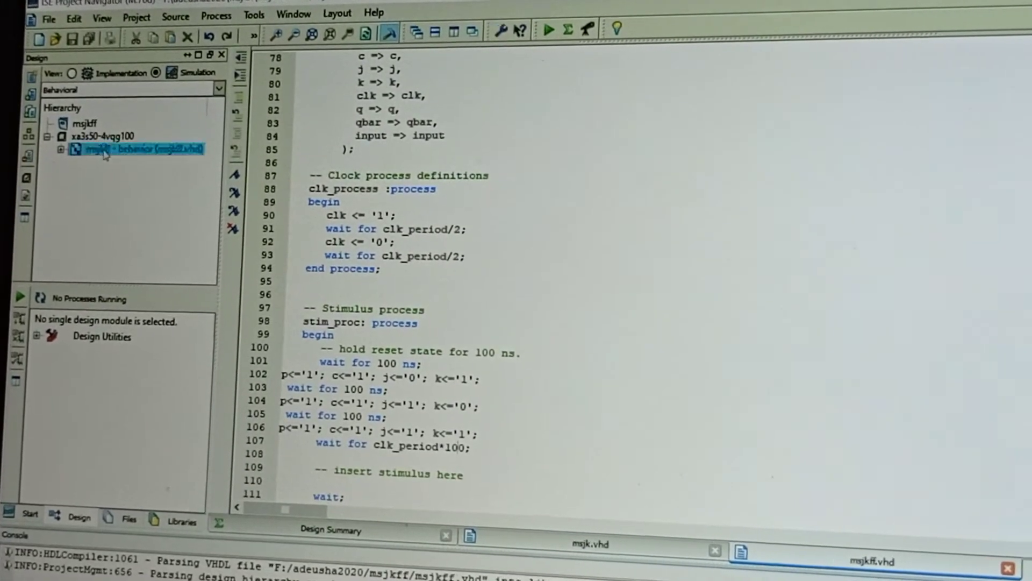
pyautogui.click(138, 148)
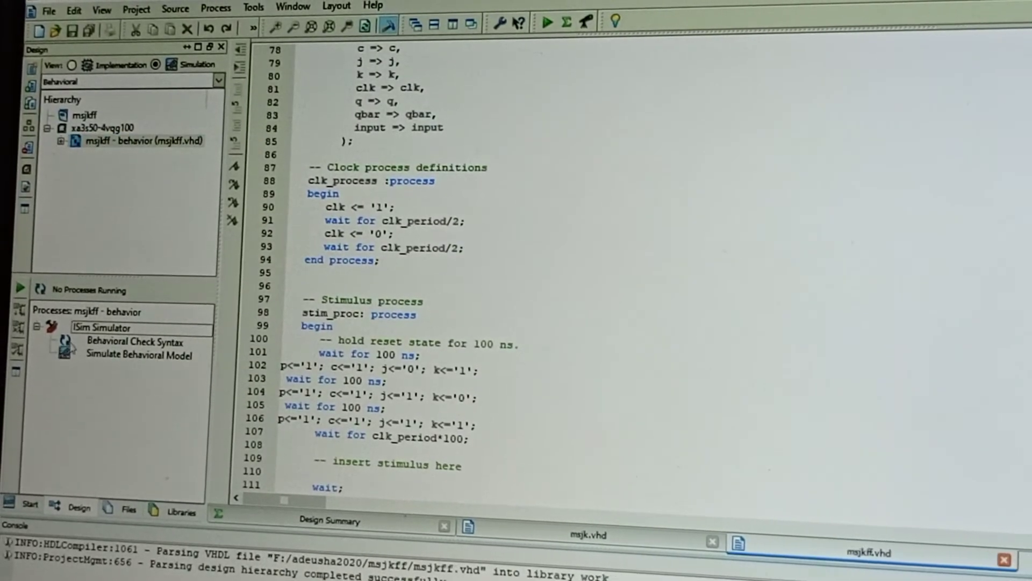
pyautogui.doubleClick(127, 341)
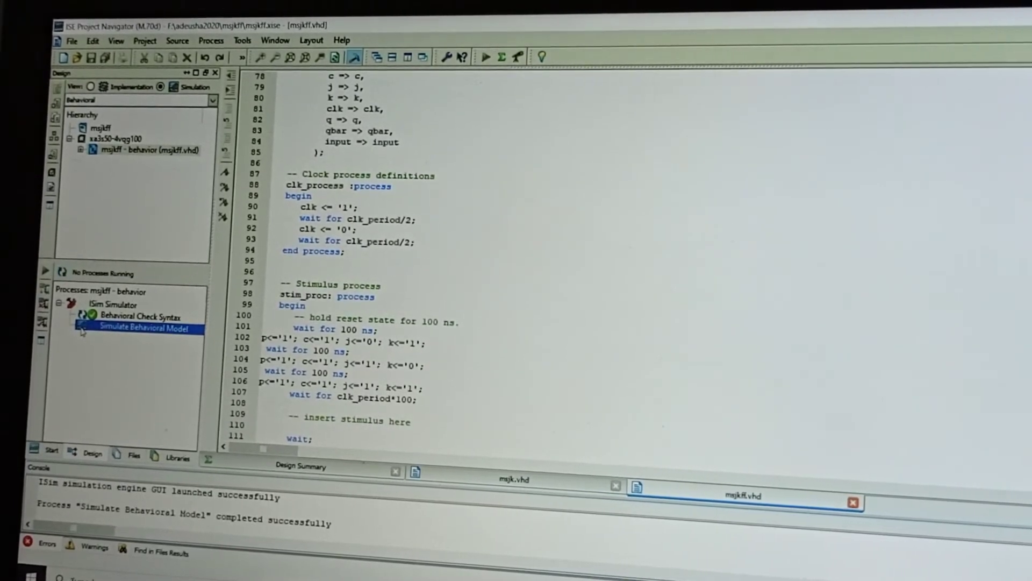
pyautogui.doubleClick(134, 326)
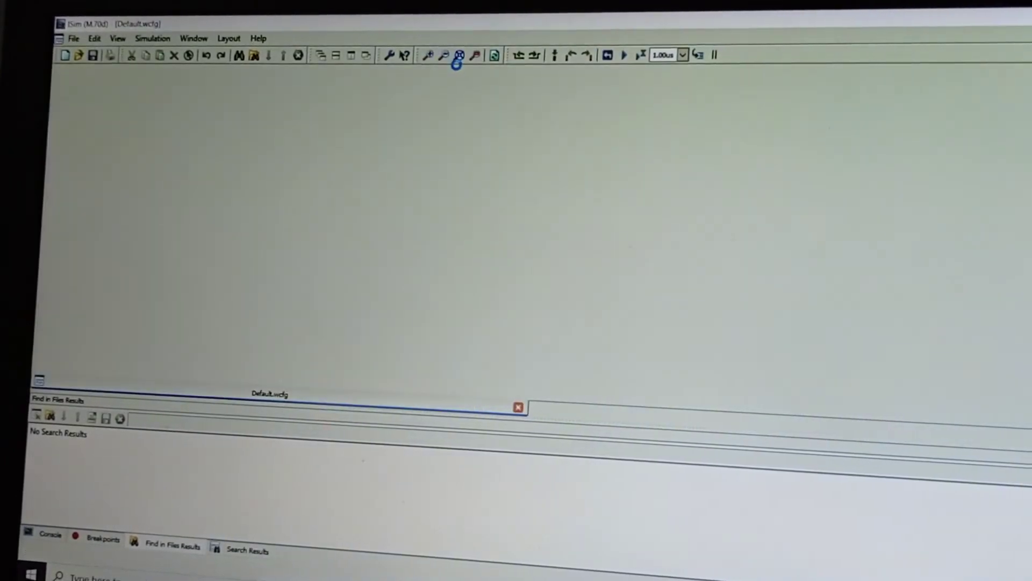
pyautogui.click(463, 54)
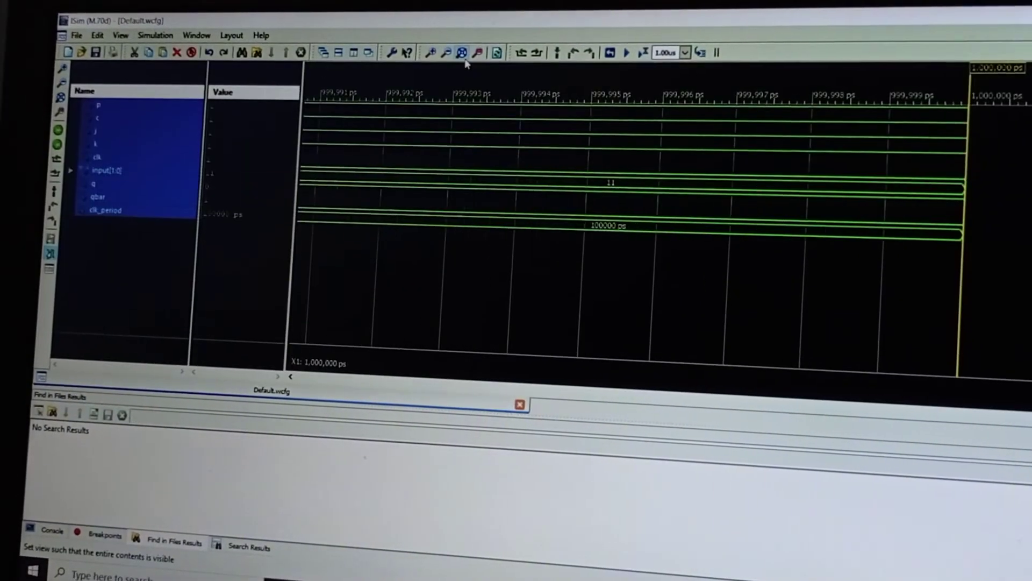